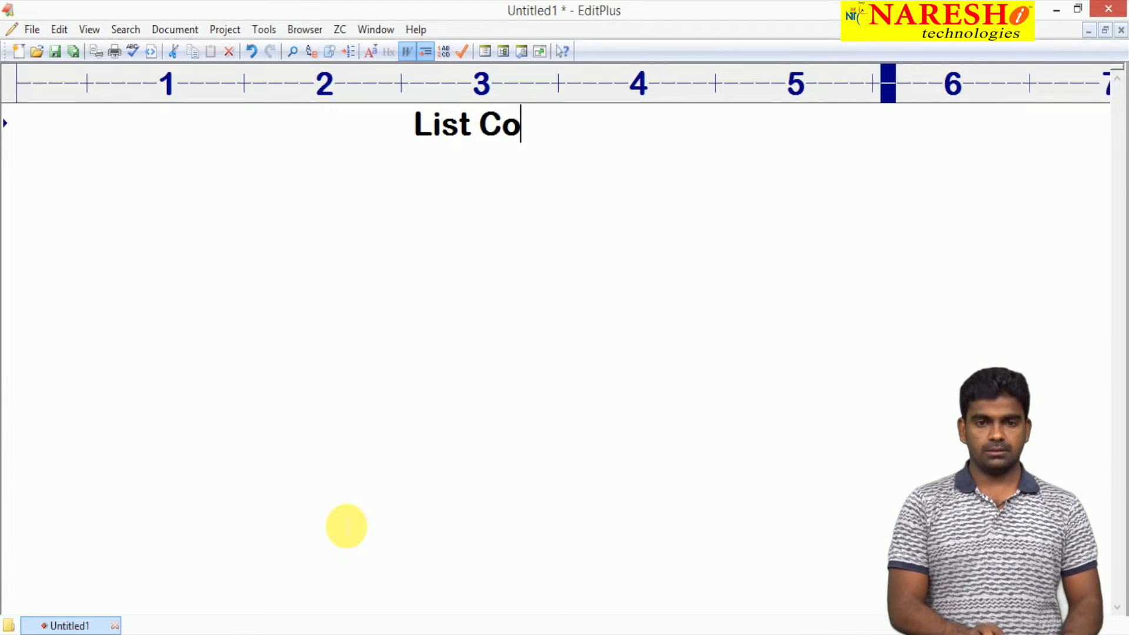
Finish typing the heading 'List Collection in Python' and start a new line.
text(llection in)
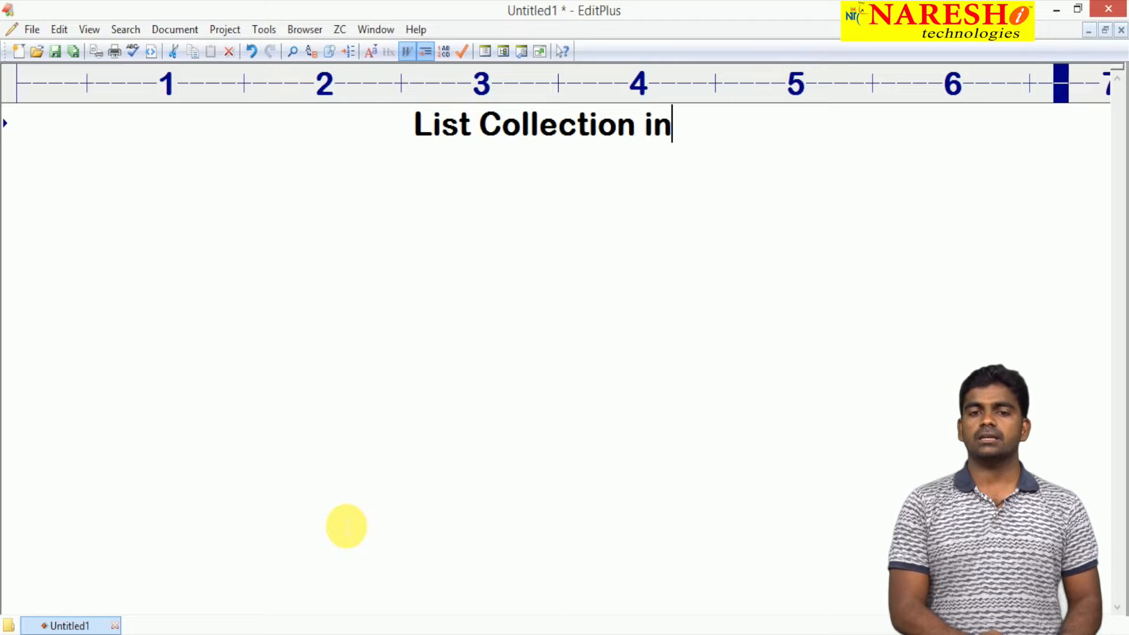
text(Python)
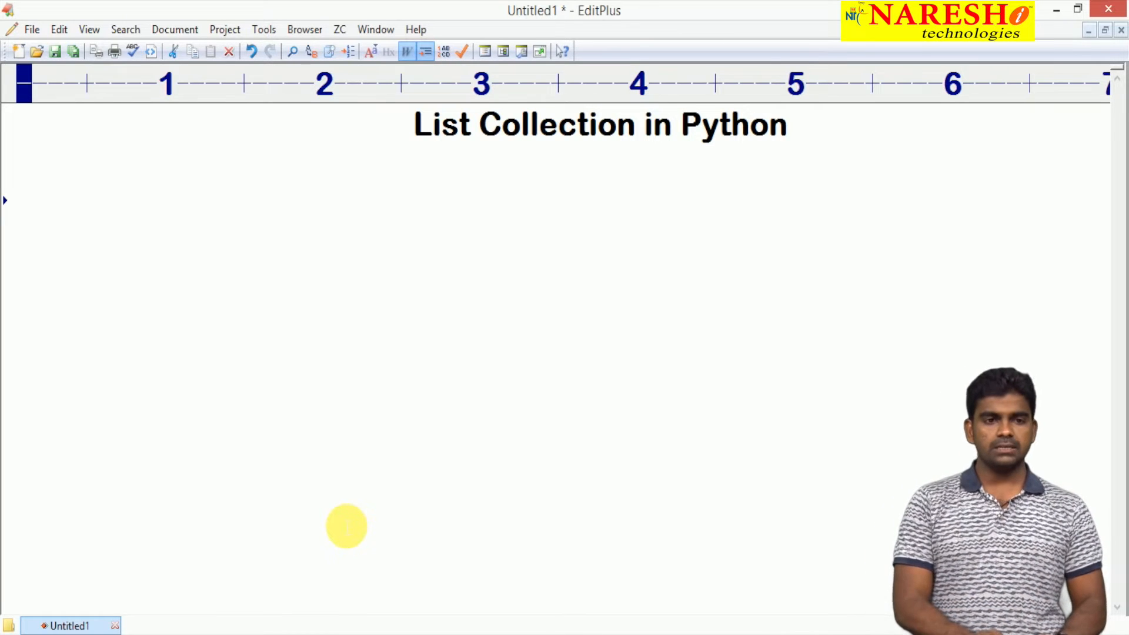
Write the note 'List is an ordered collection.' under the heading.
text(List is an)
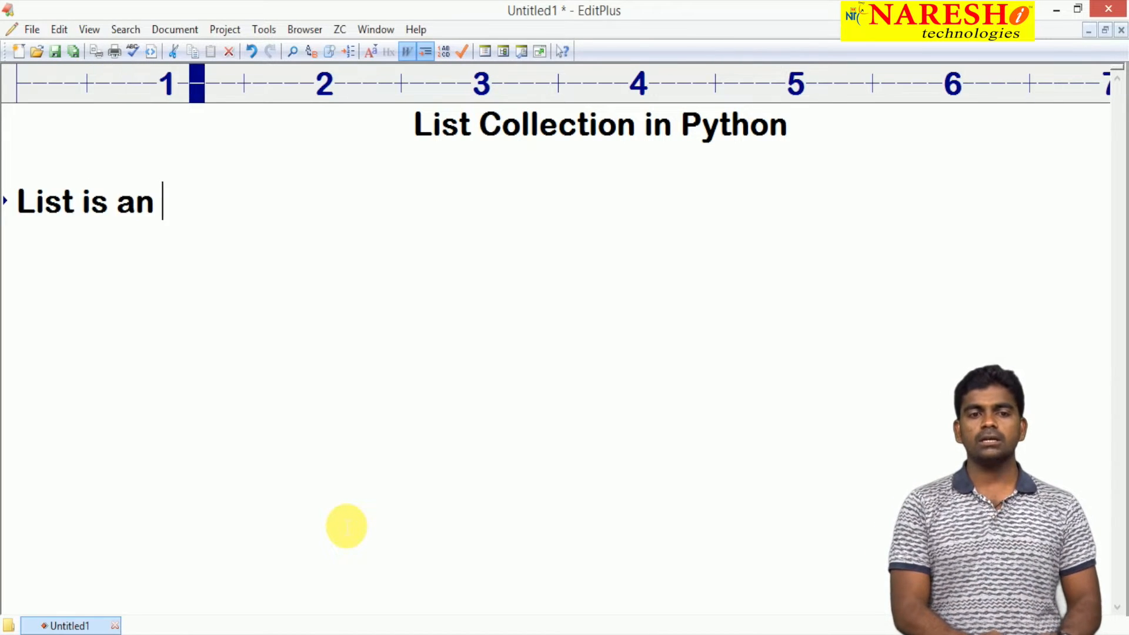
text(ordered col)
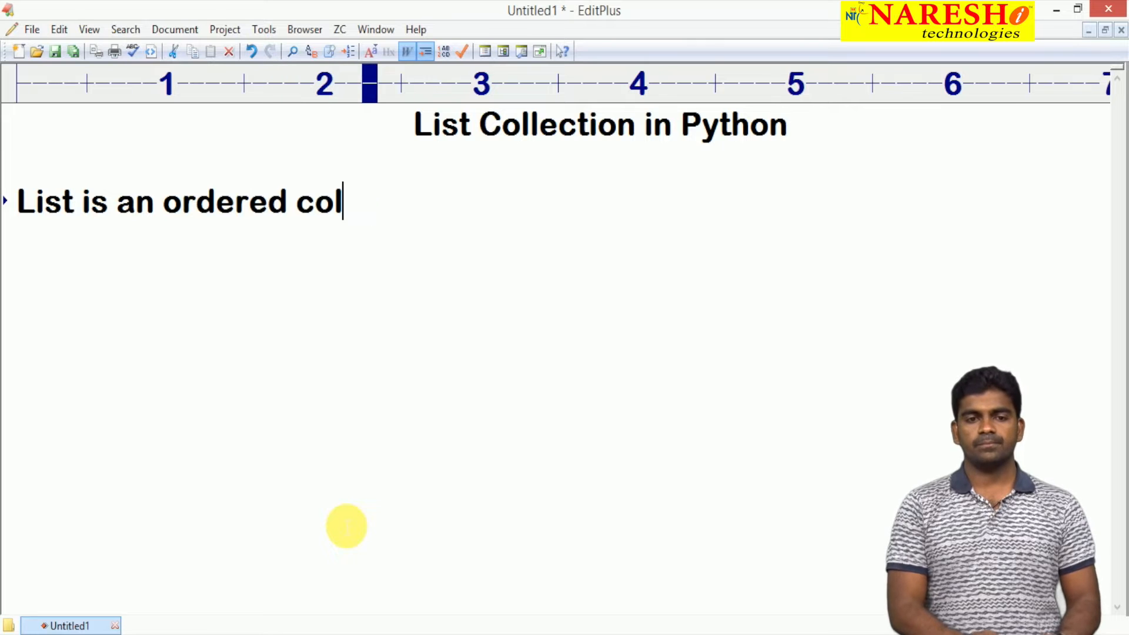
text(lection.)
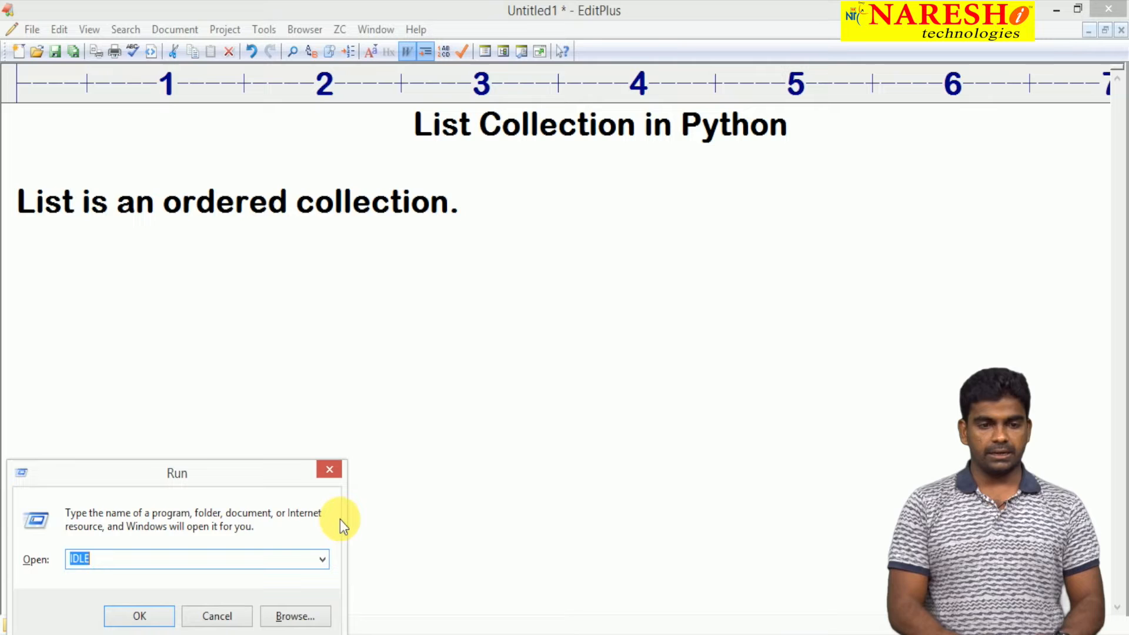
Launch IDLE, assign a = [10,20,30,40,50] and begin a print call.
click(139, 615)
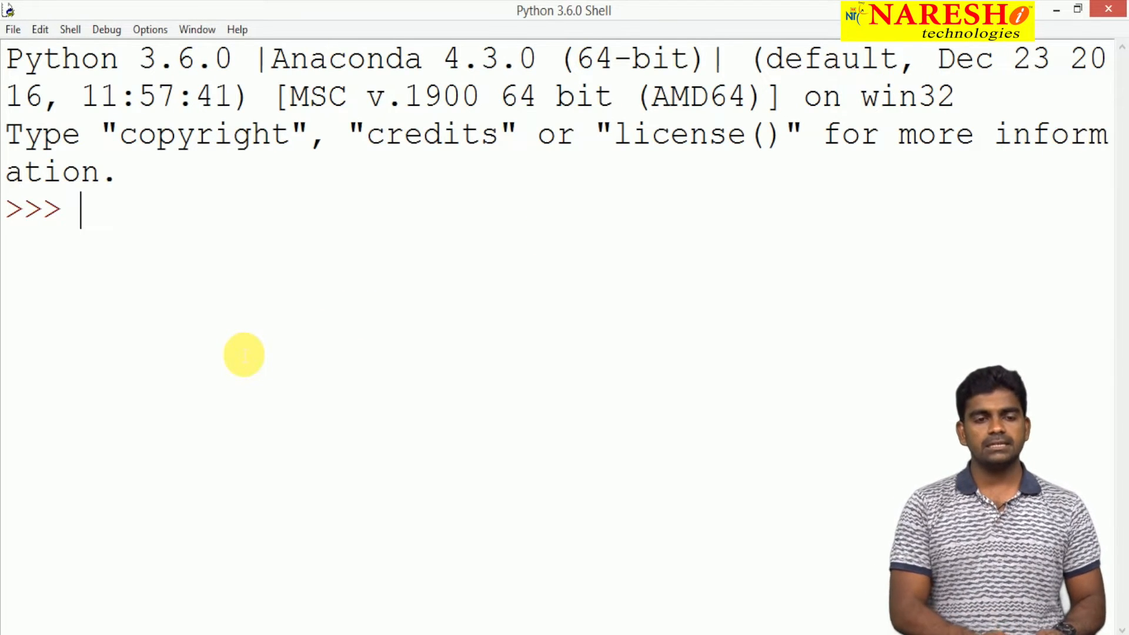
text(a =)
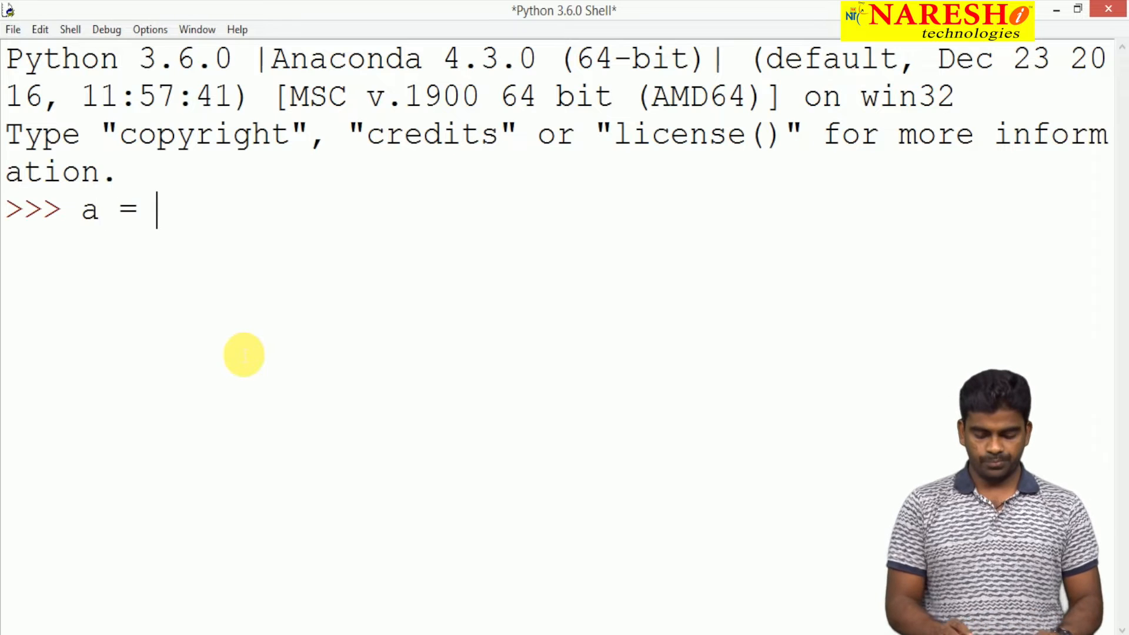
text([)
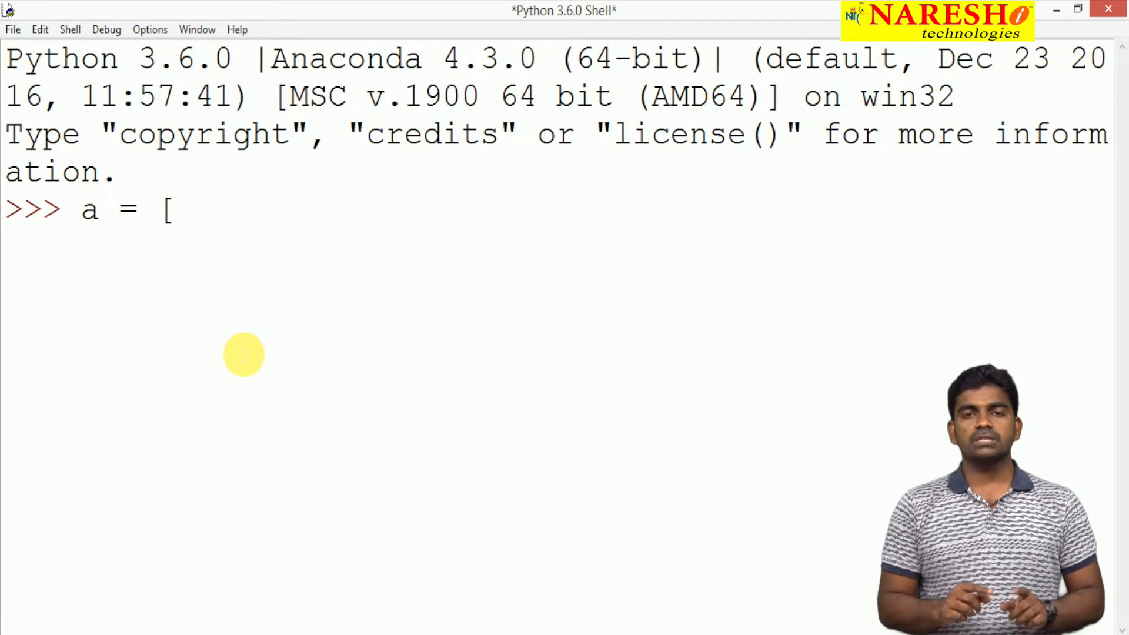
text(10,)
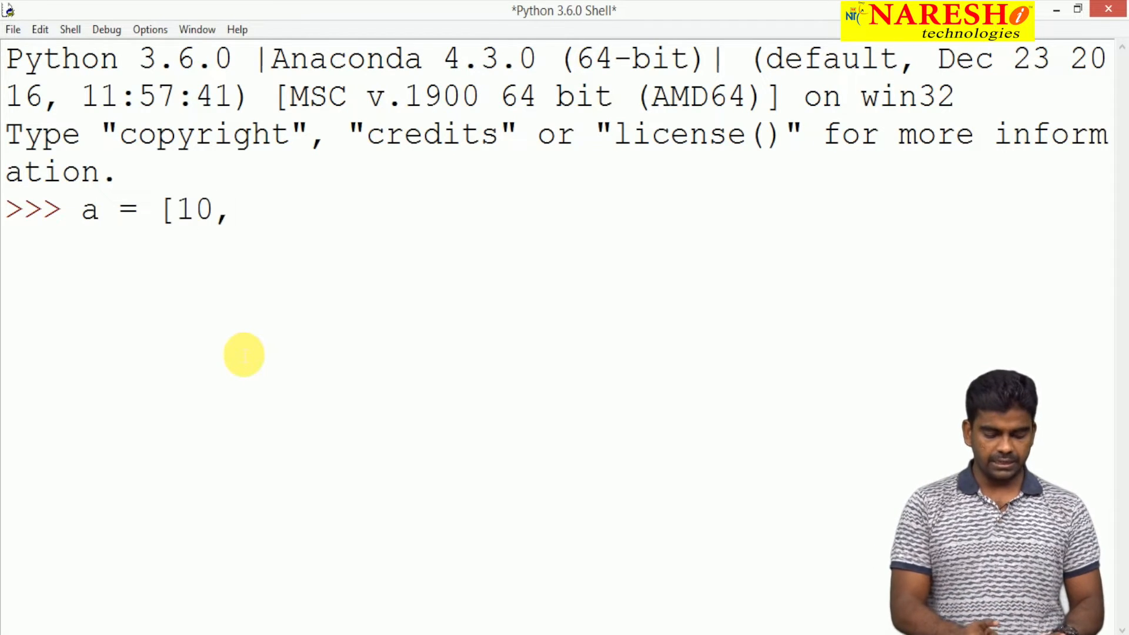
text(20,30,40,50)
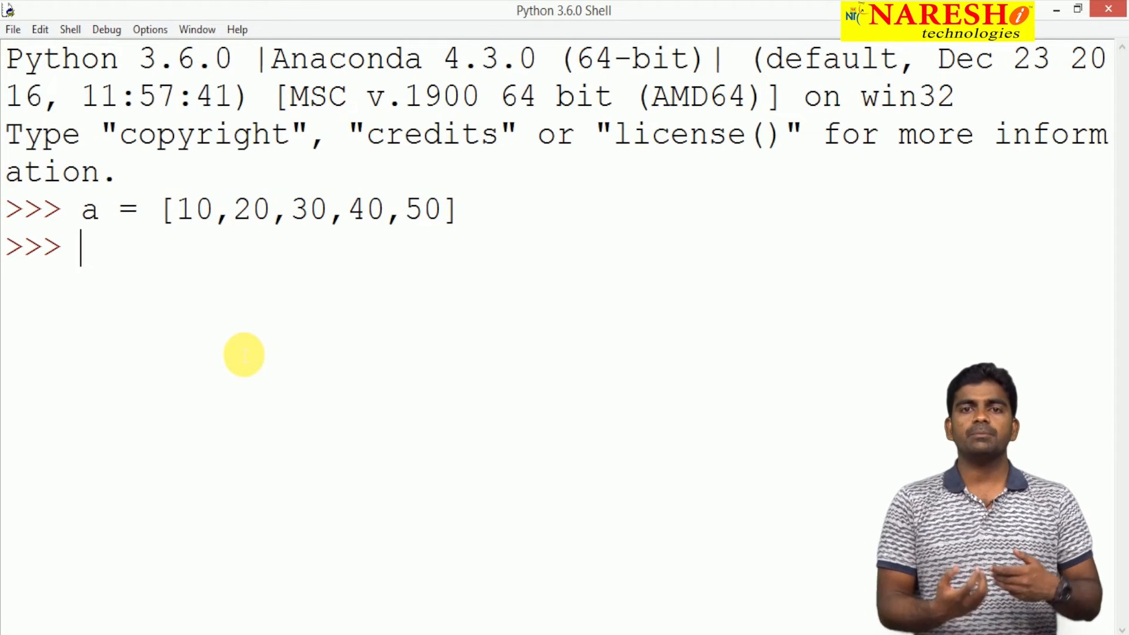
text(print)
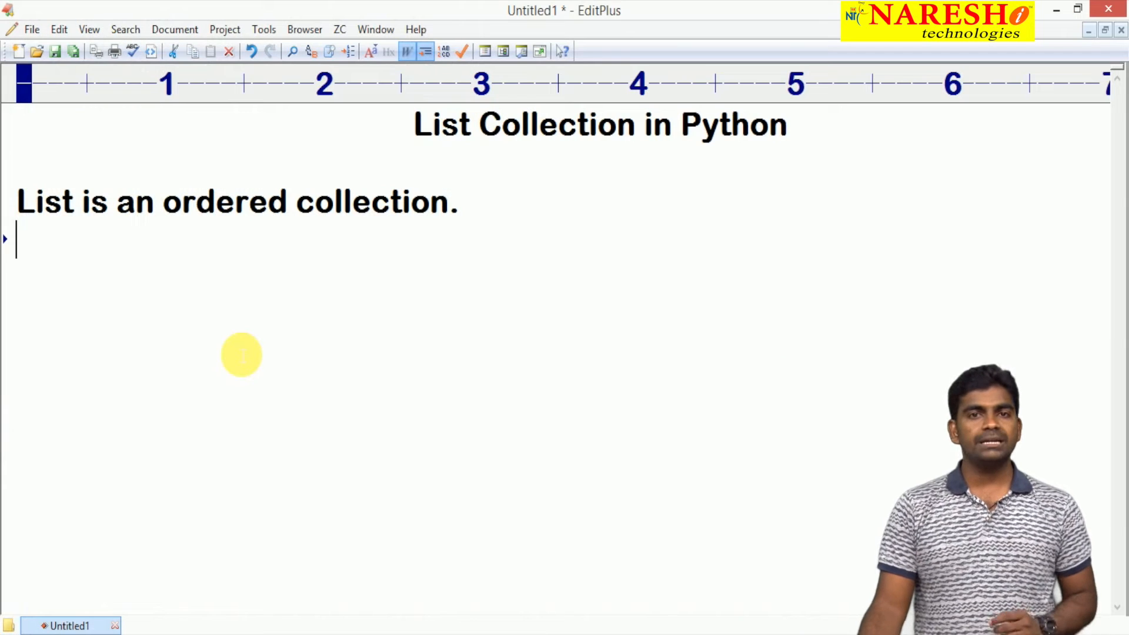
mouse_move(231, 315)
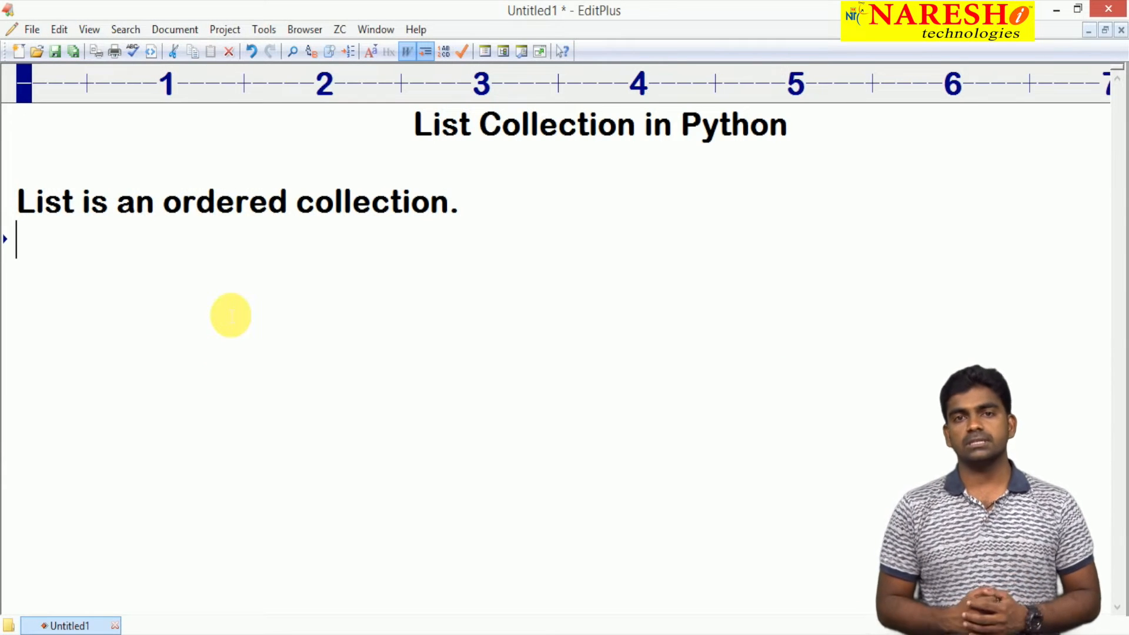
Note that a list can store duplicates and can store dissimilar elements.
text(List can store)
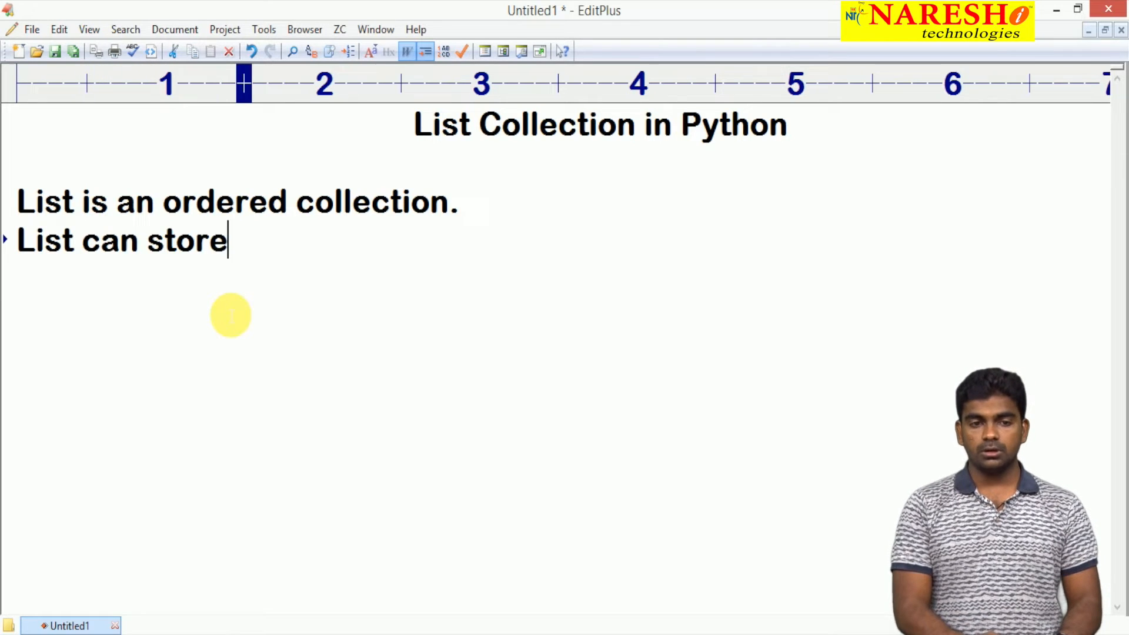
text(duplicates)
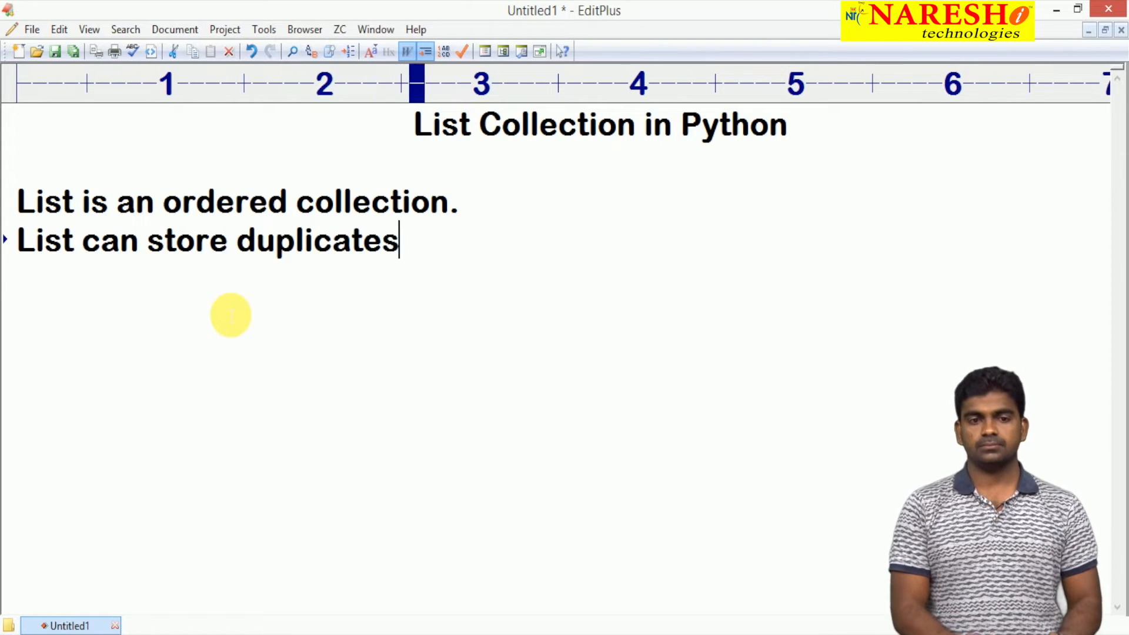
text(List can)
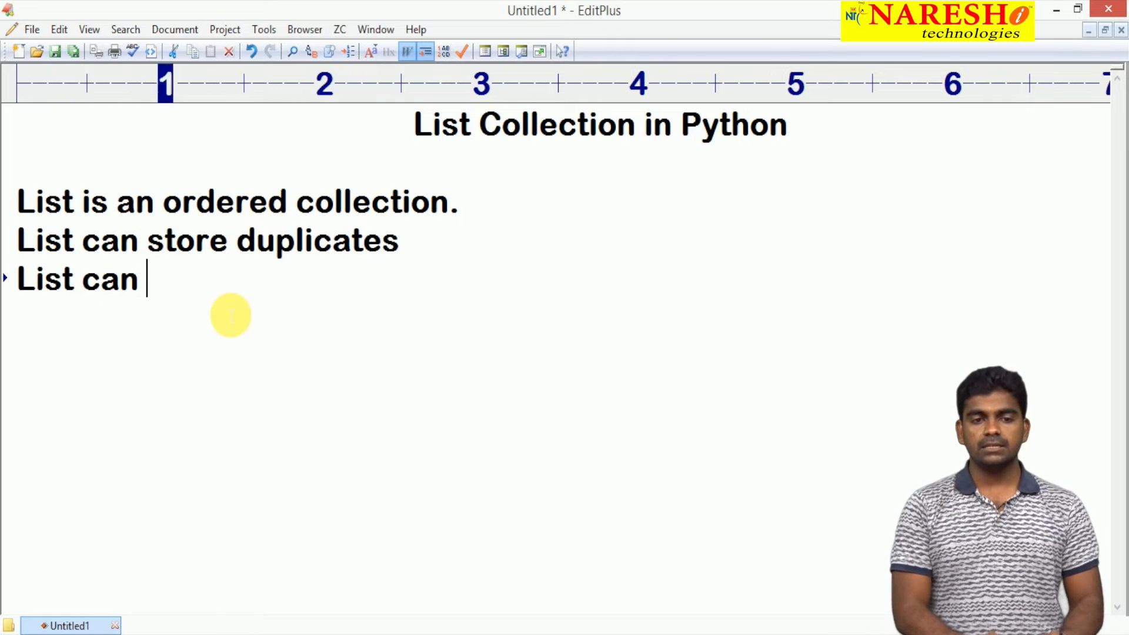
text(store dis simil)
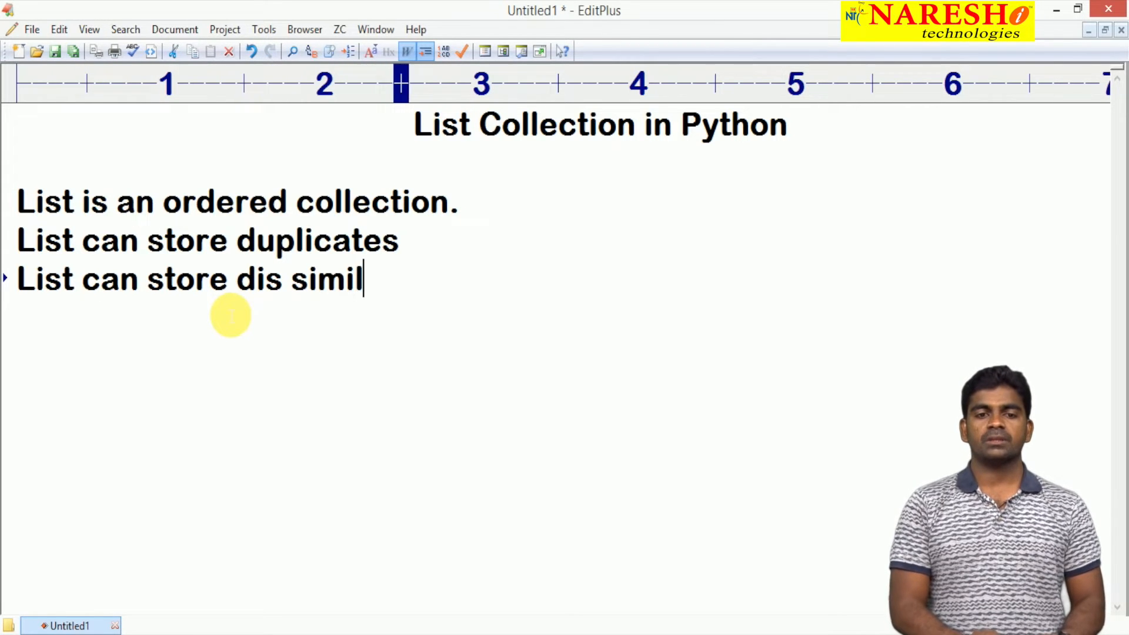
text(ar elements)
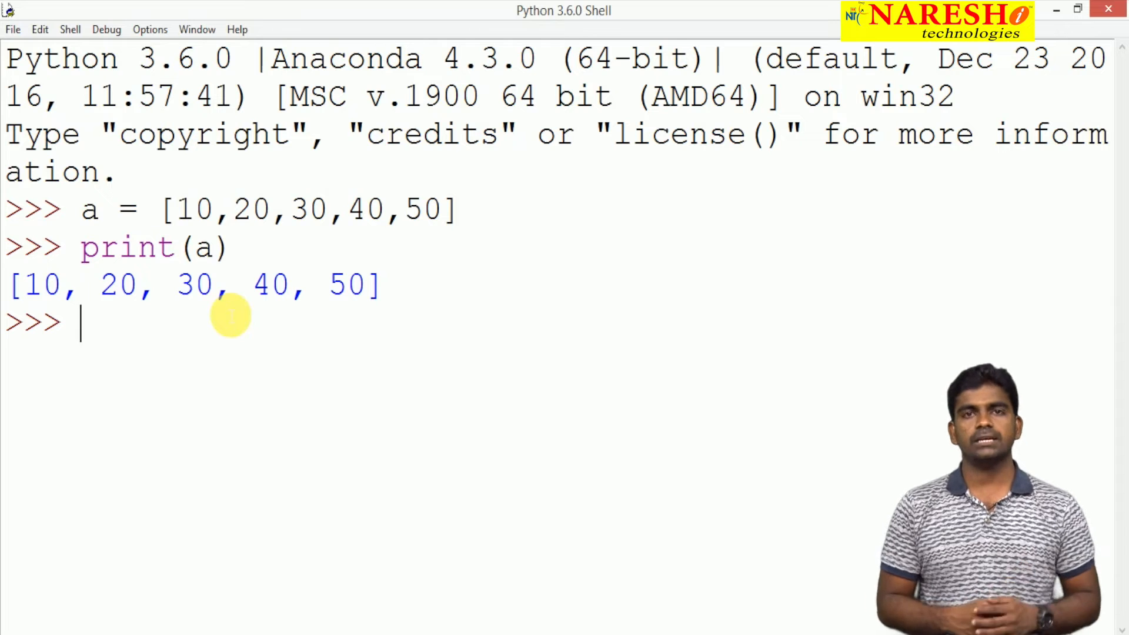
Reassign a to the mixed list [10, 2.3, 10, "abc"] in the shell.
text(a =)
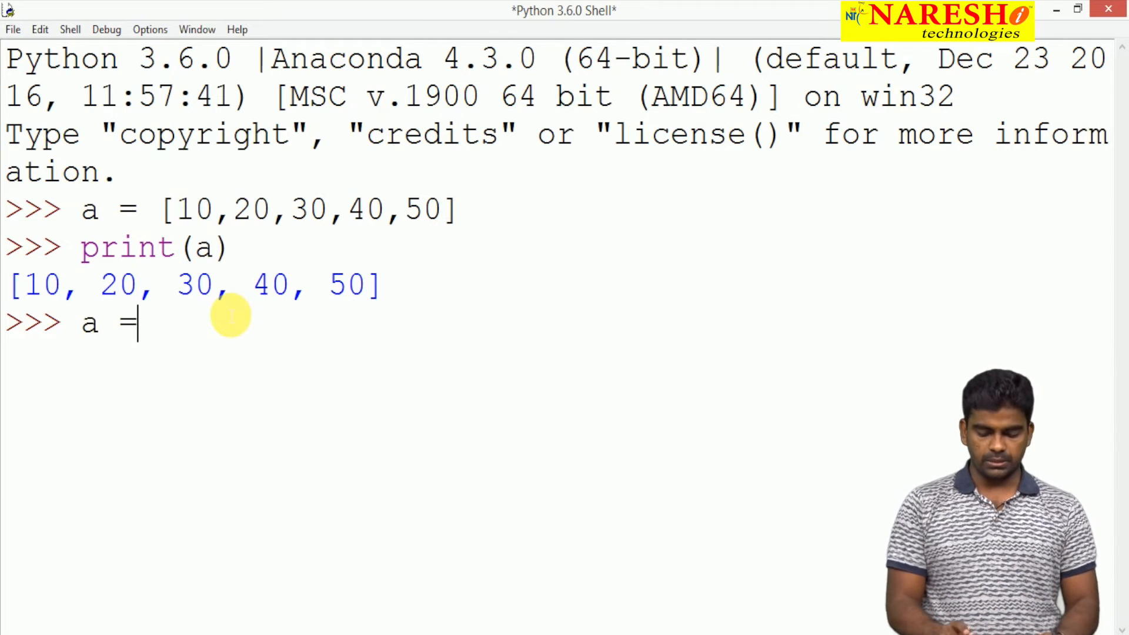
text([1)
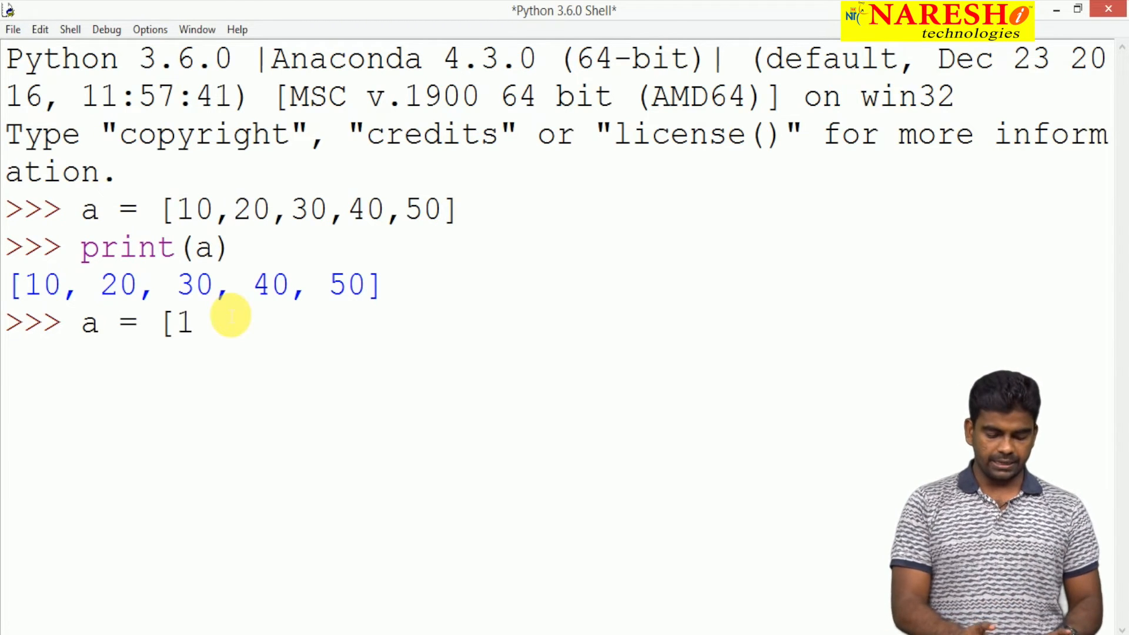
text(0,2.3)
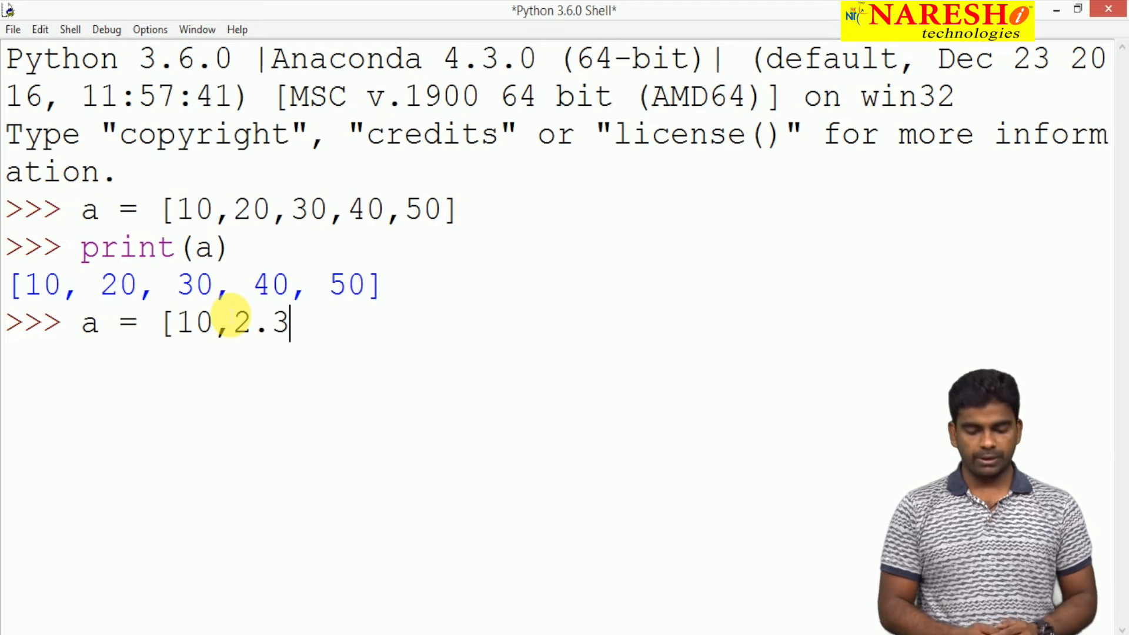
text(,10)
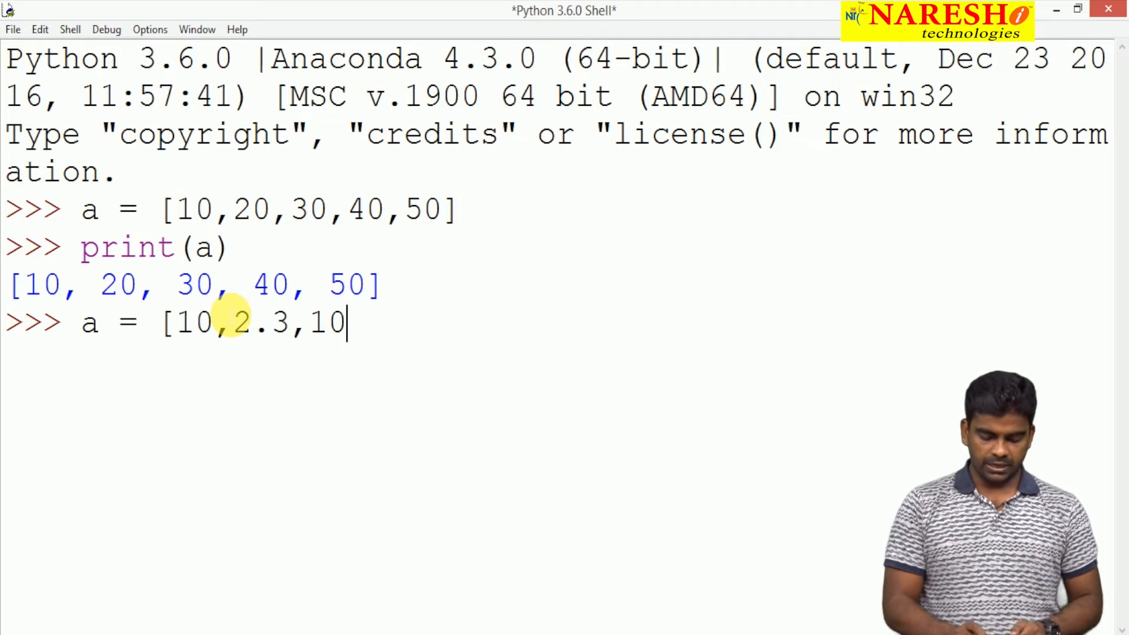
text(,"abc)
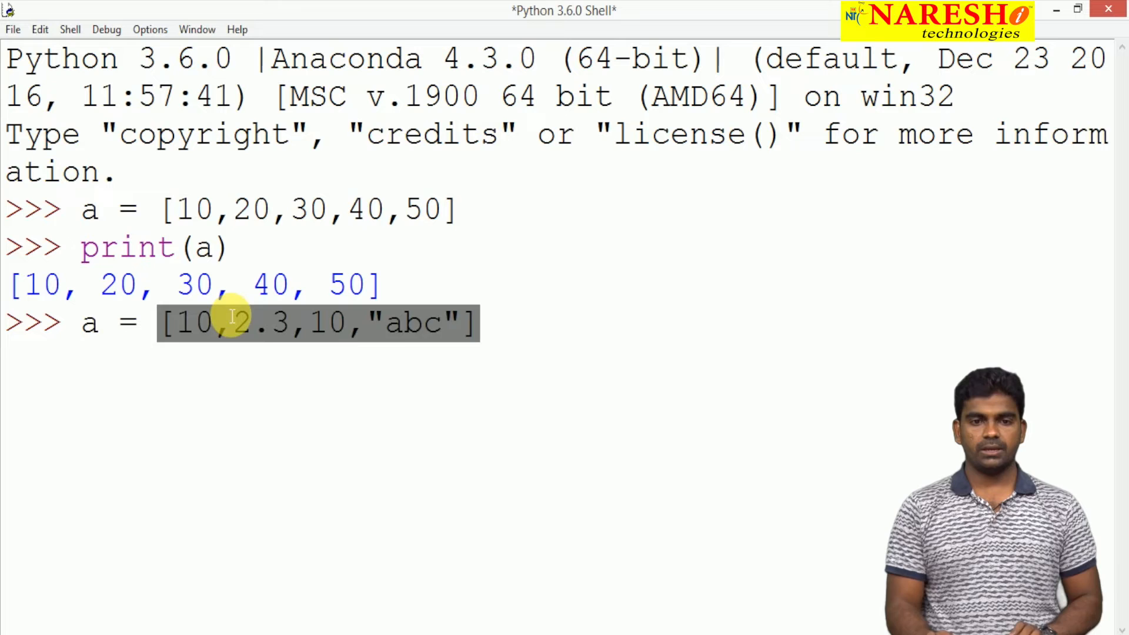
key(enter)
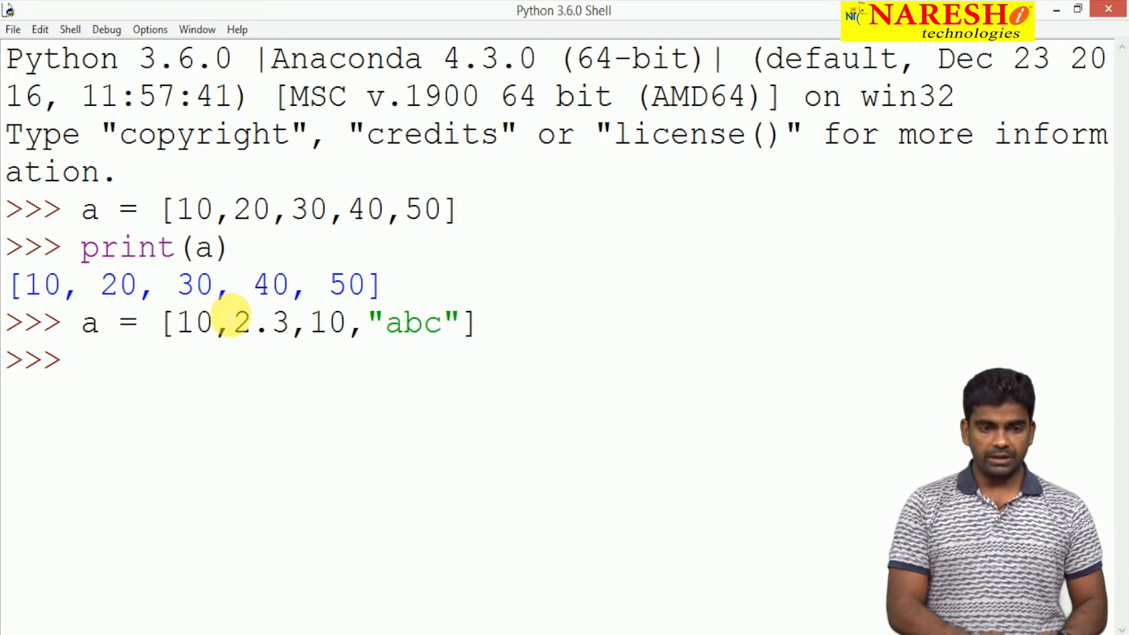
Print list a to show the mixed contents, then return to the notes.
text(print()
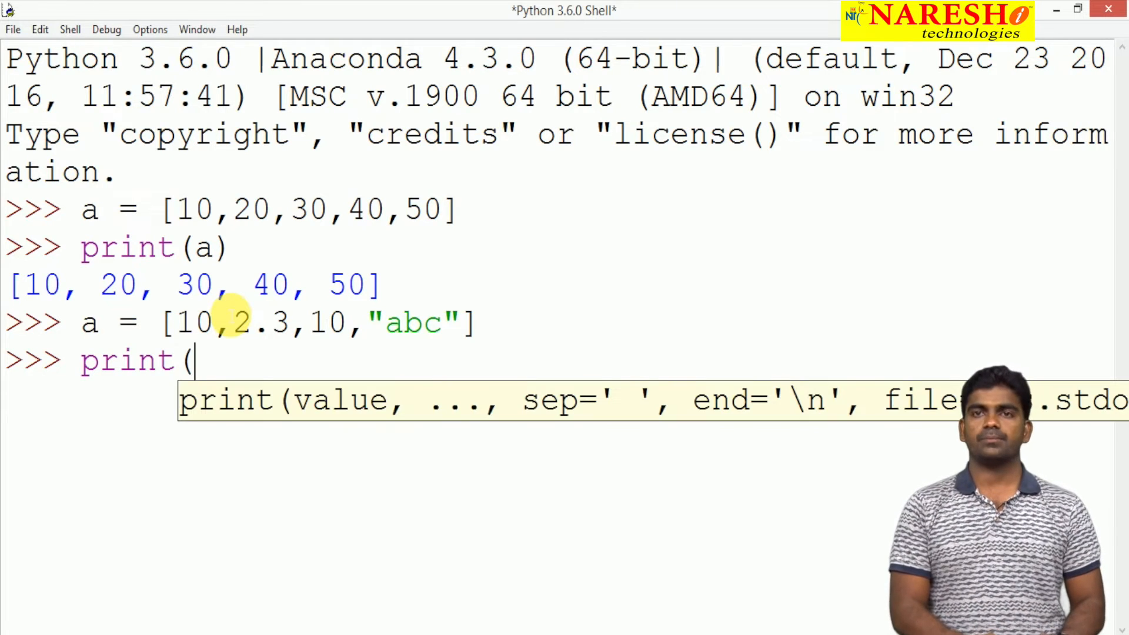
key(enter)
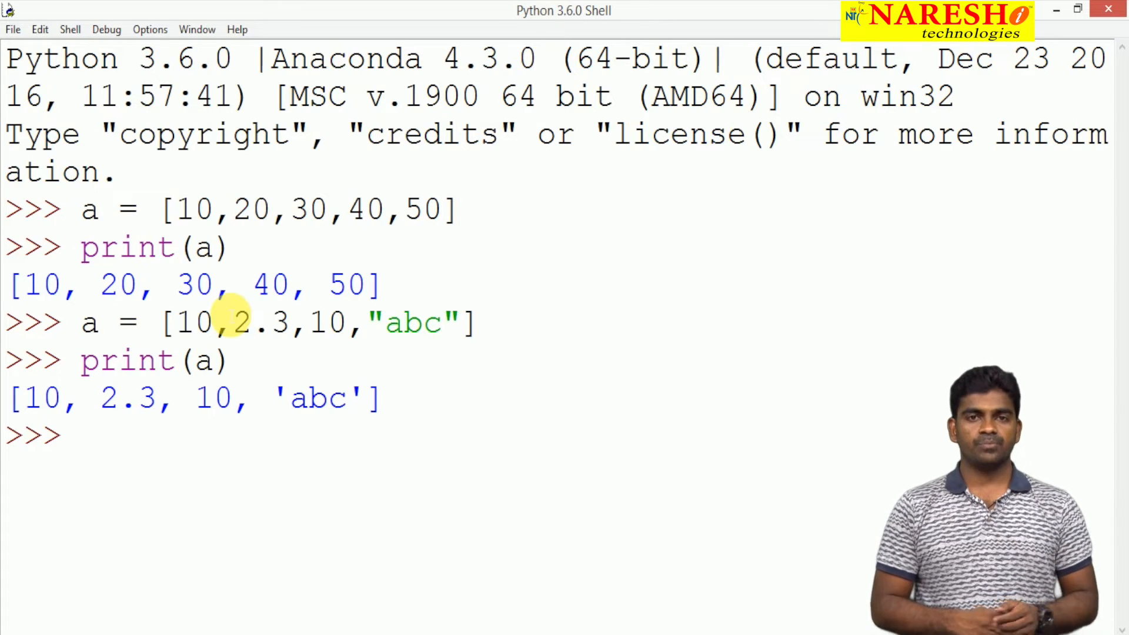
key(alt+tab)
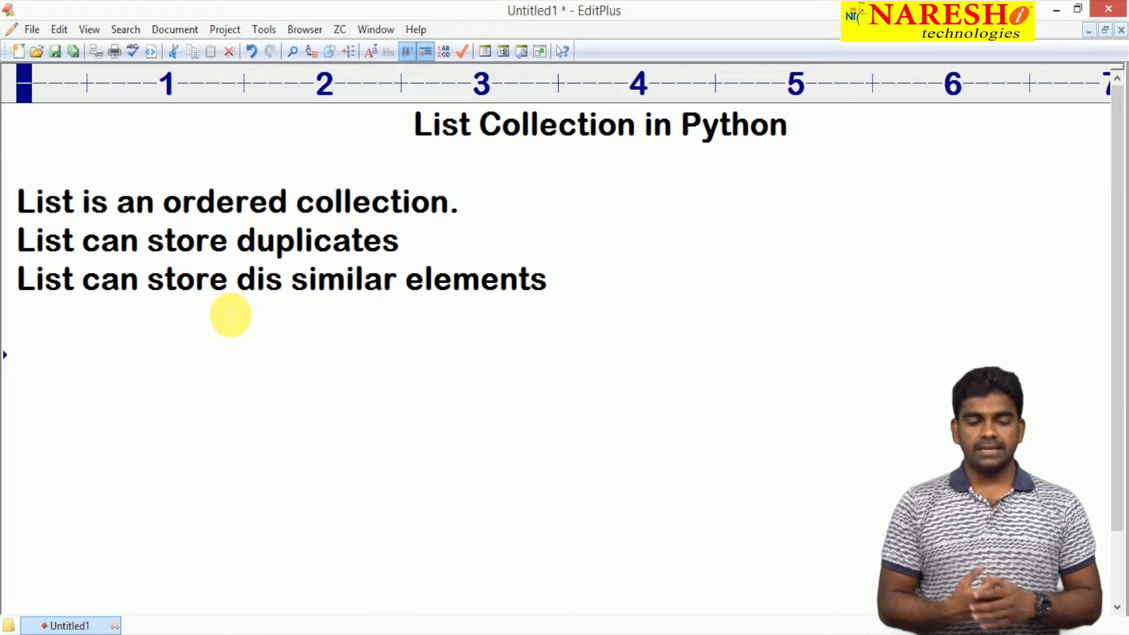
Note that elements are accessed by indexing and slicing, indexing giving only 1 element at a time.
text(We can process)
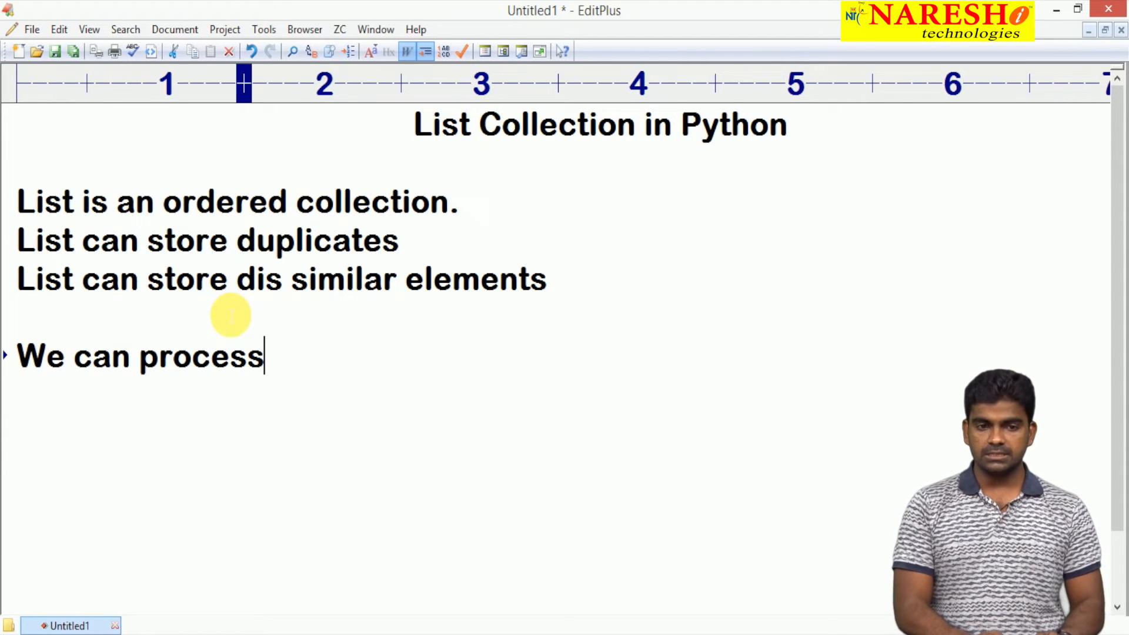
text(elements)
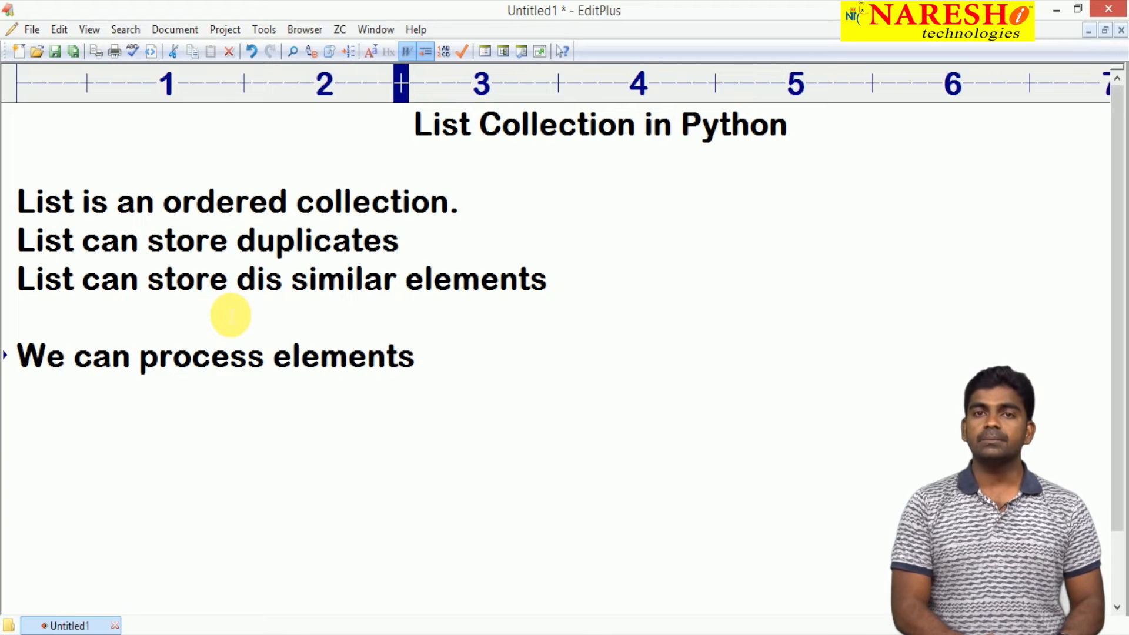
text(using index)
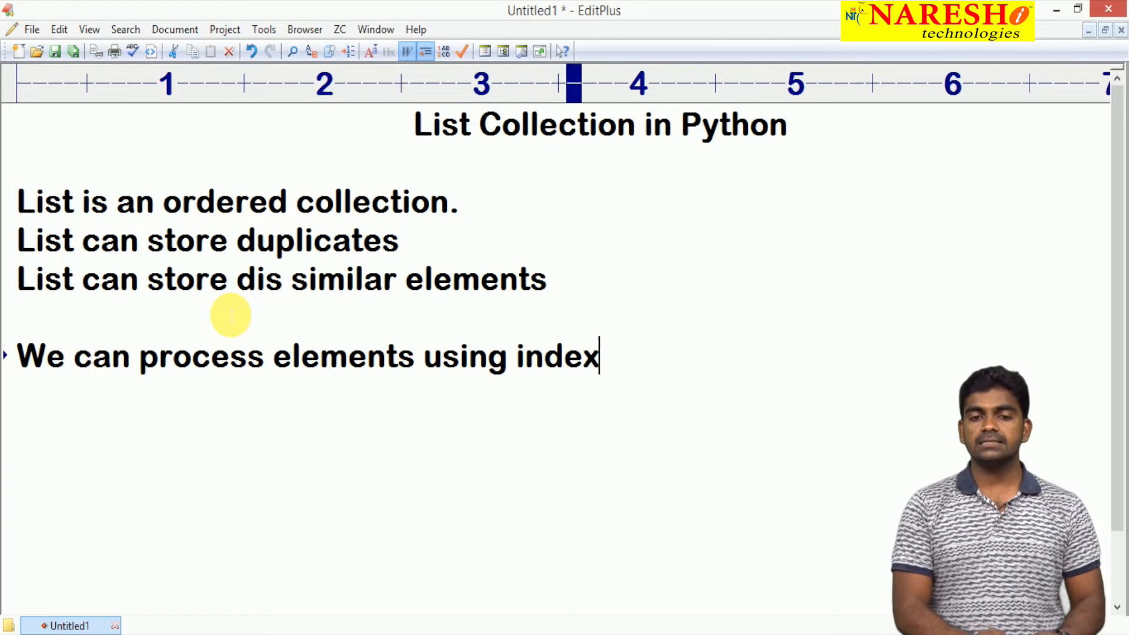
text(ing and s)
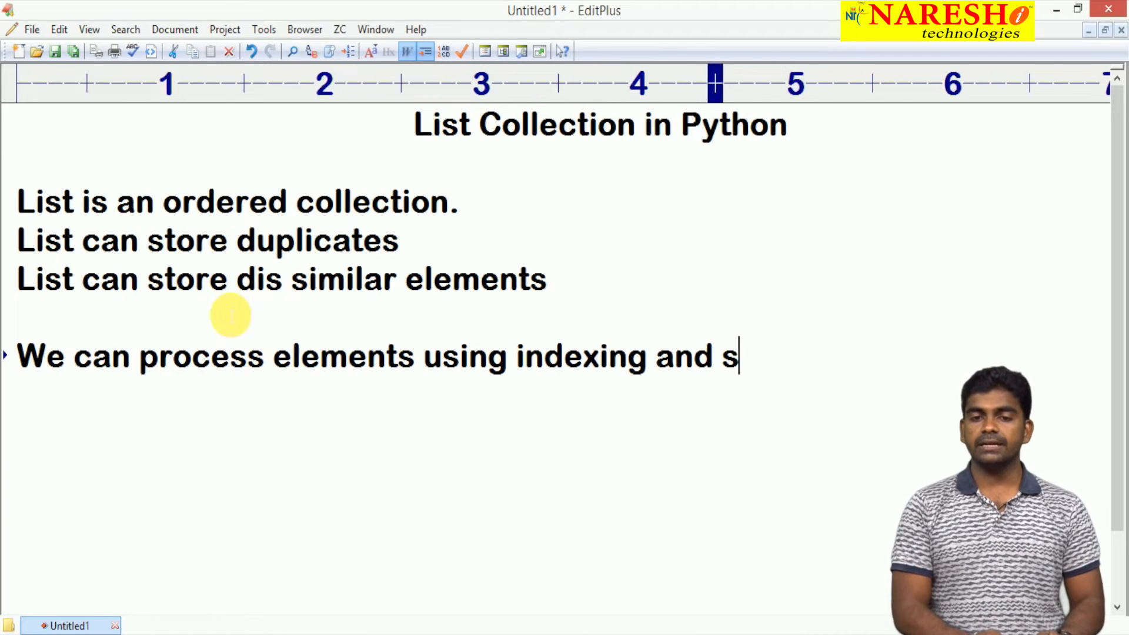
text(licing)
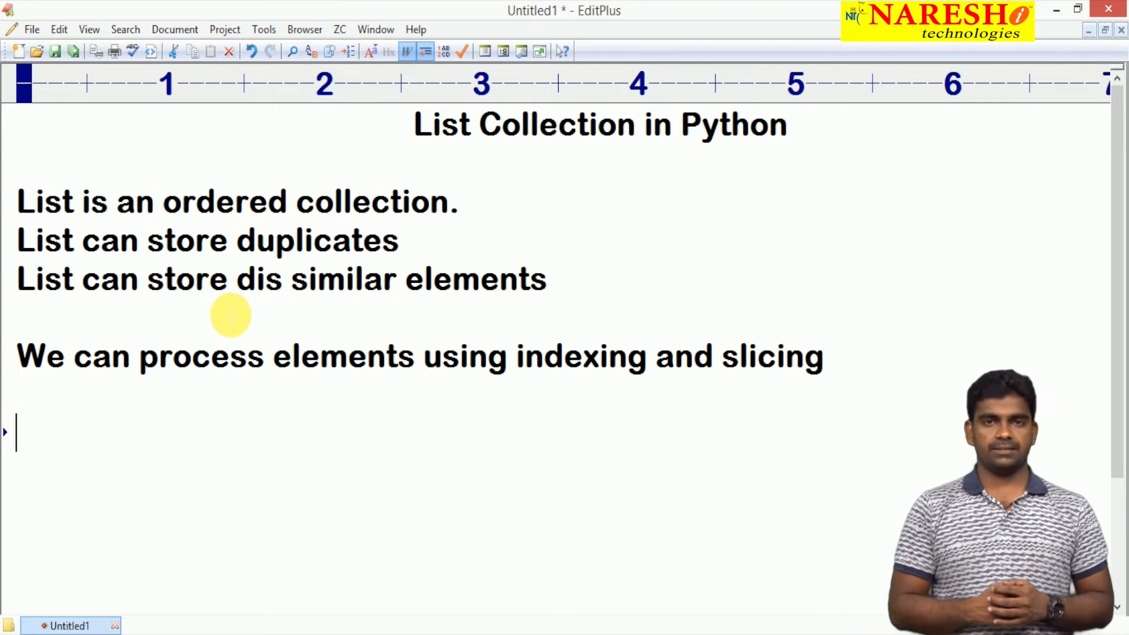
text(Indexo)
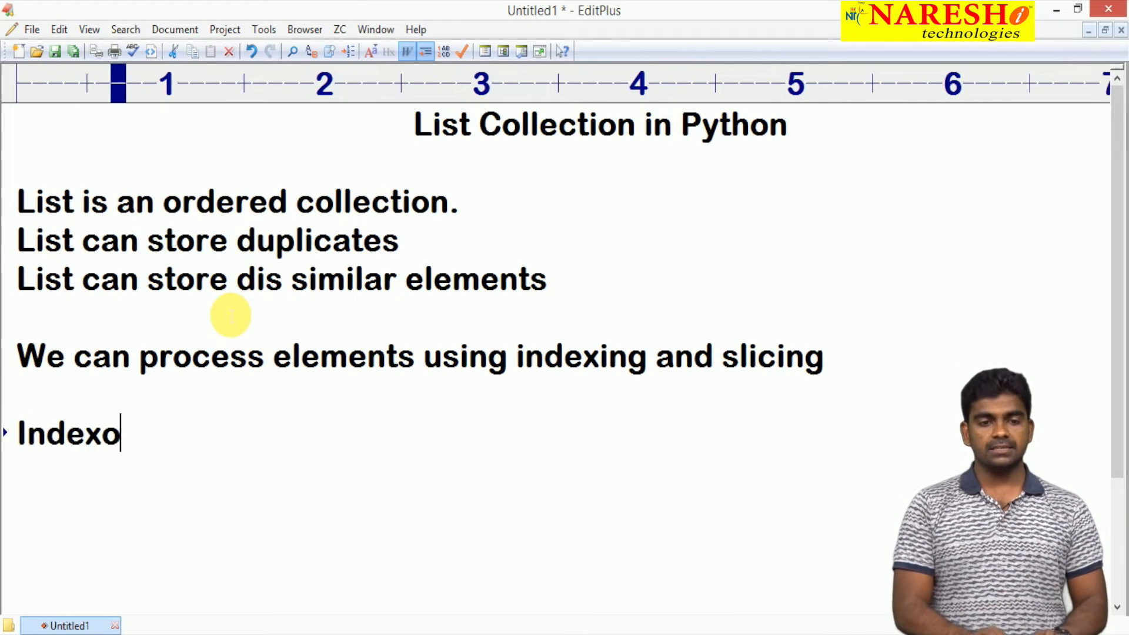
text(ing : ca)
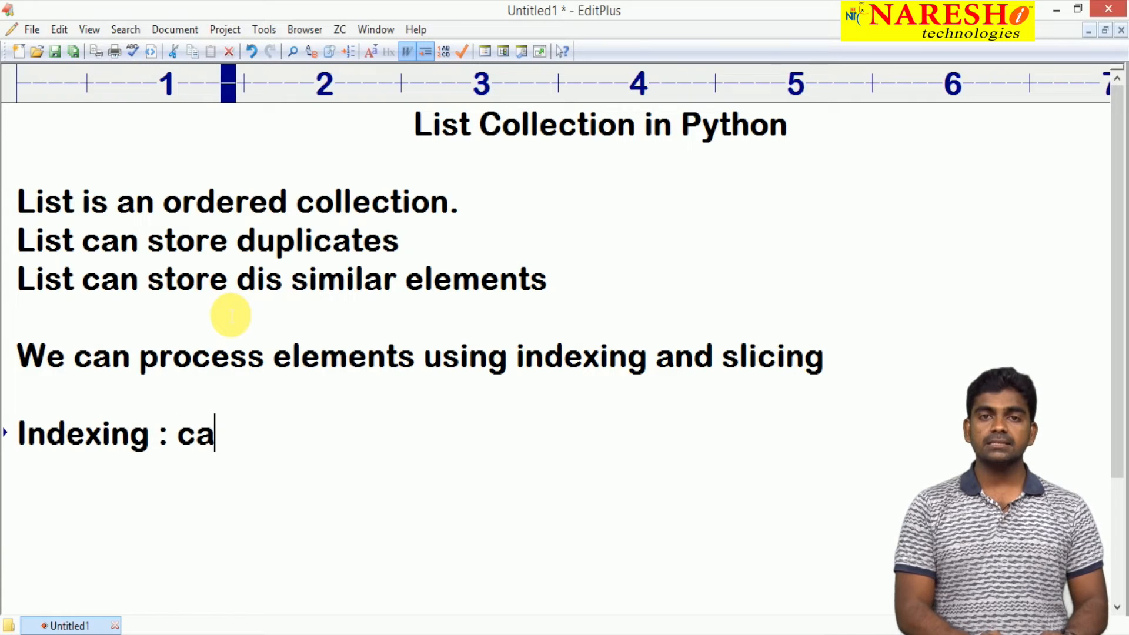
text(n access)
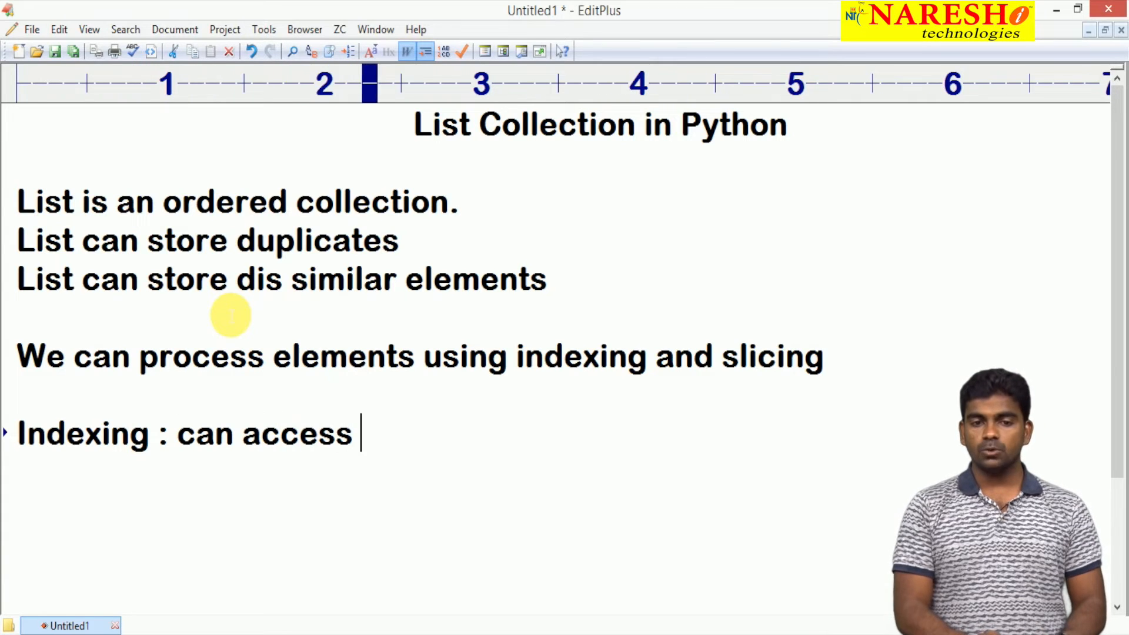
text(only 1 element at a ti)
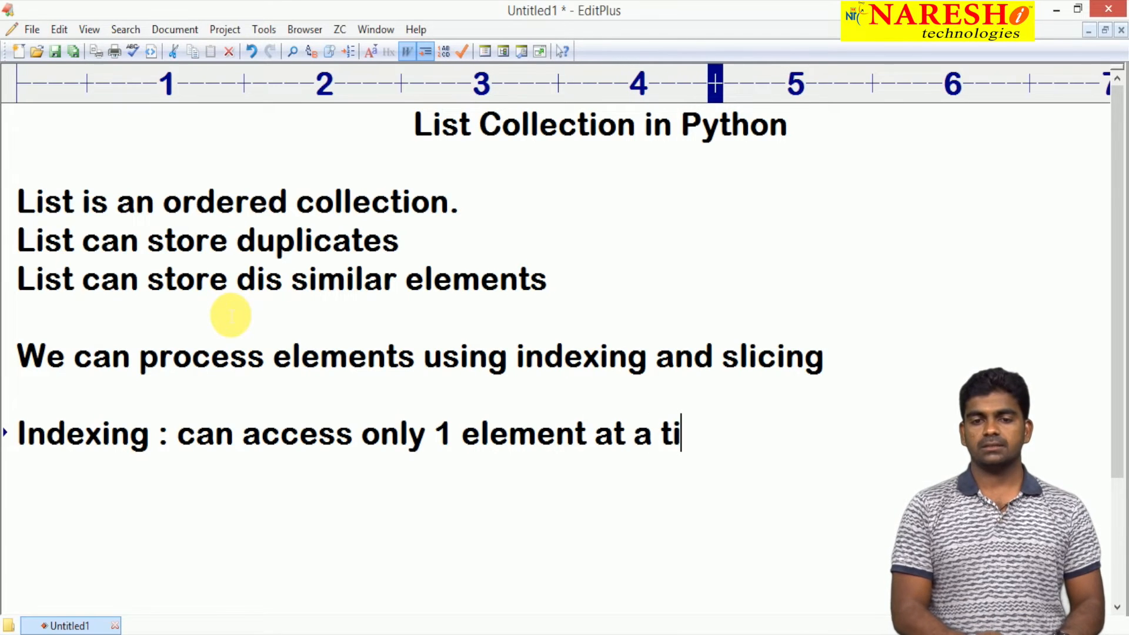
text(me.)
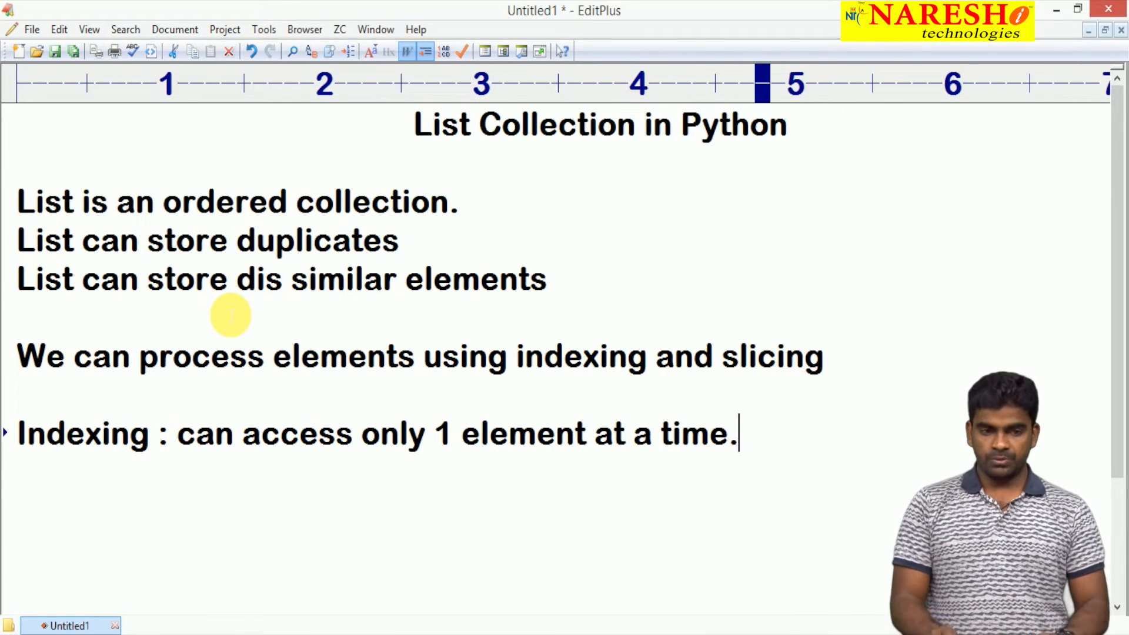
Add the note 'Python supports negative indexing also' and go to the shell.
text(Python)
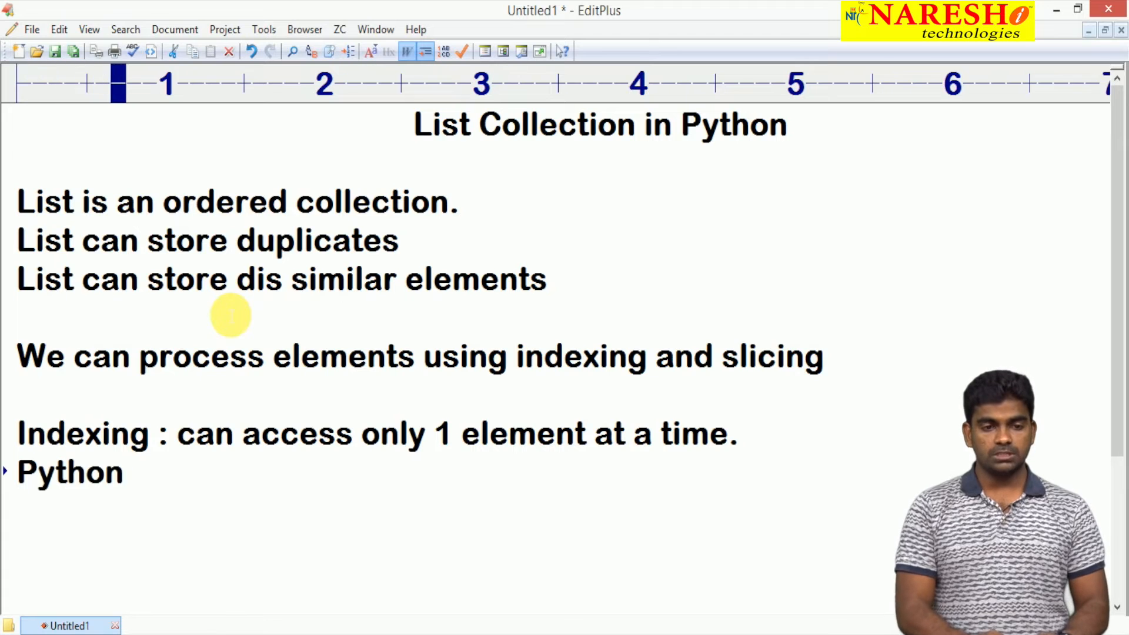
text(supports)
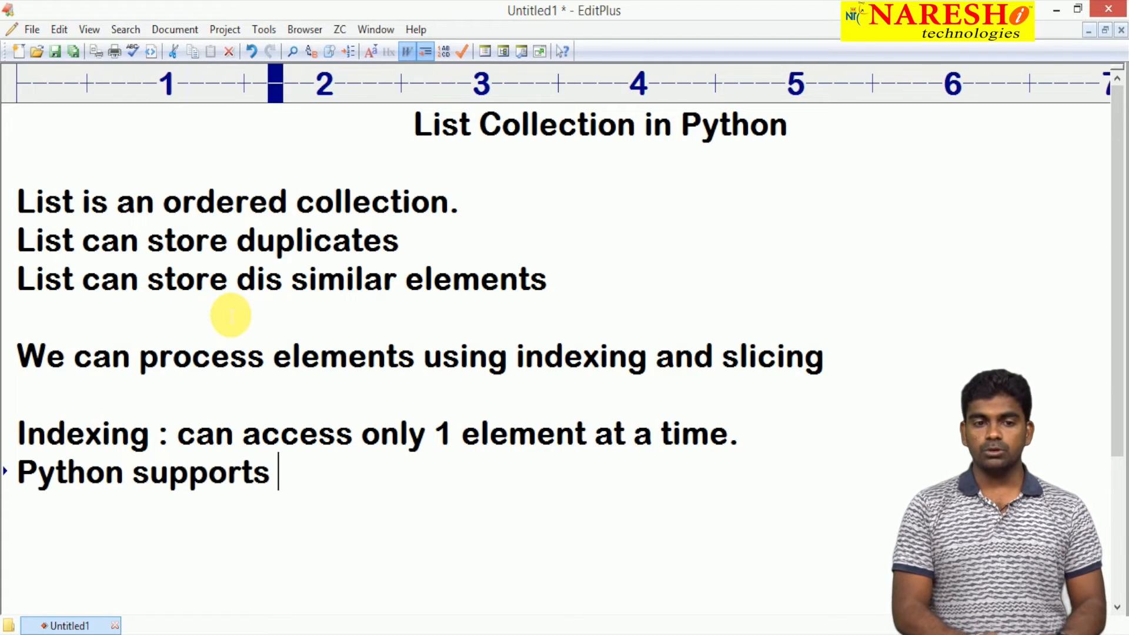
text(negative)
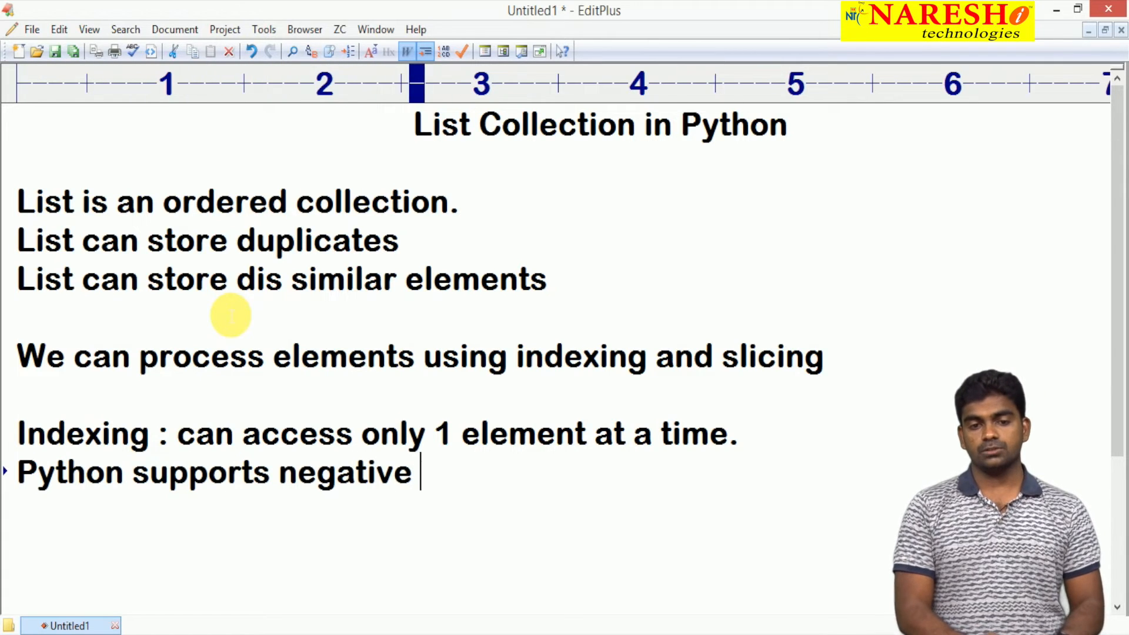
text(indexing alo)
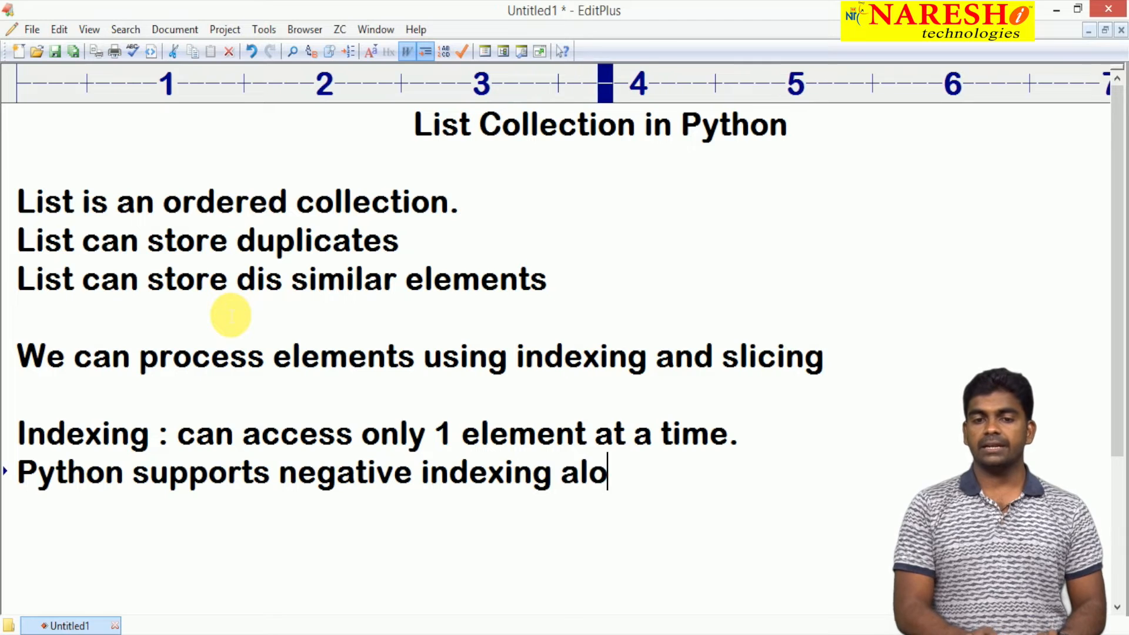
text(so)
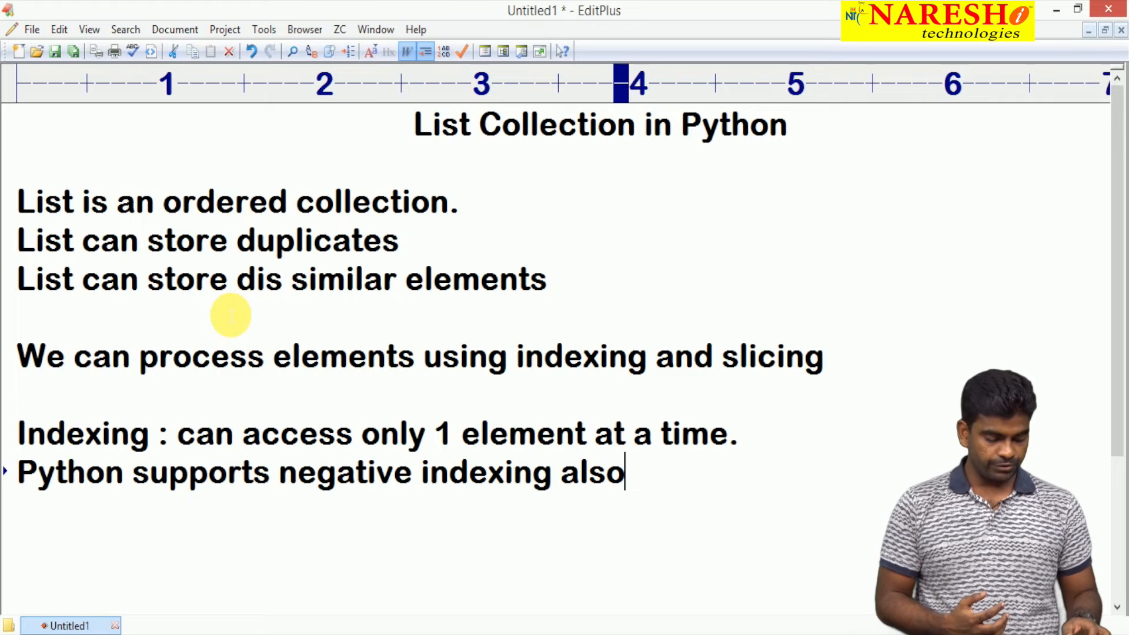
key(alt+tab)
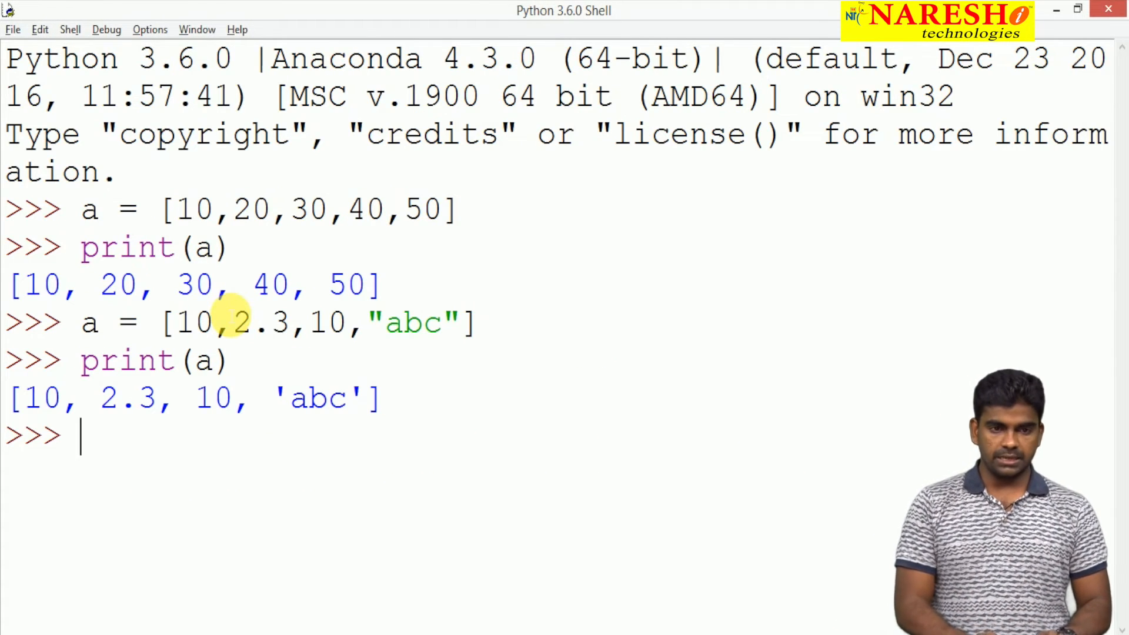
Type the assignment a = [10,20,30,40,50] at the shell prompt.
text(a =)
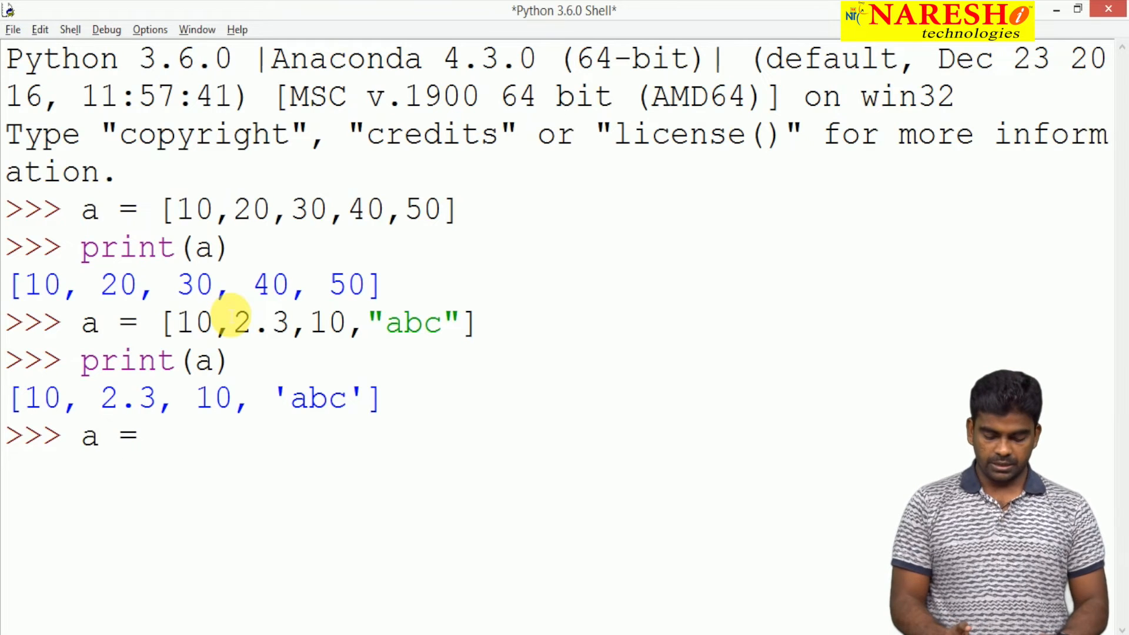
text([10,20)
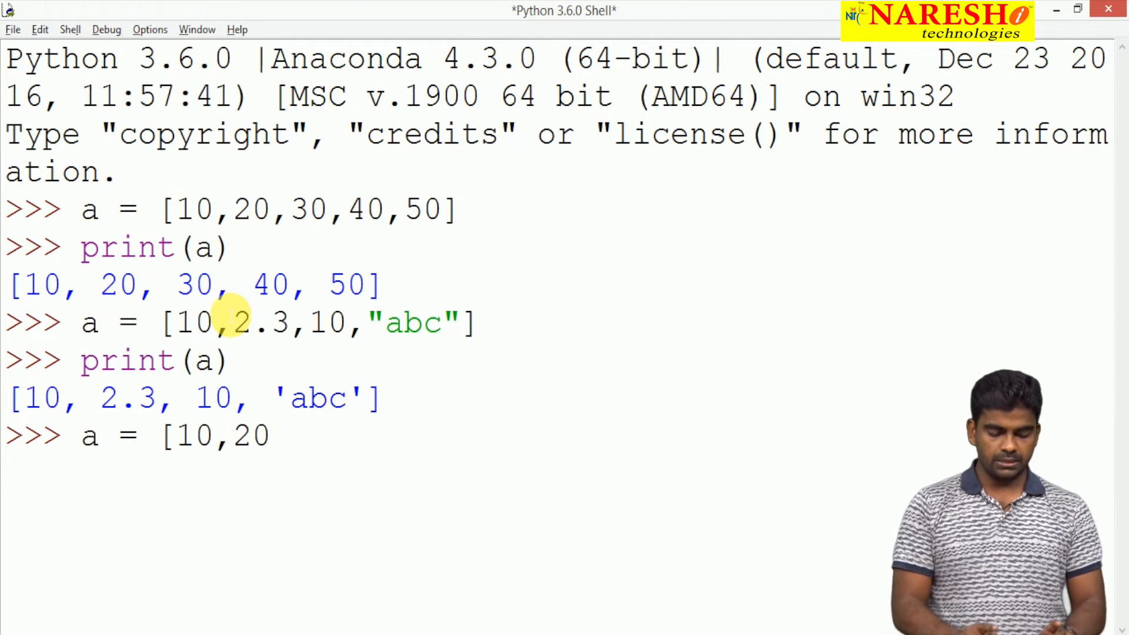
text(,30,40,50)
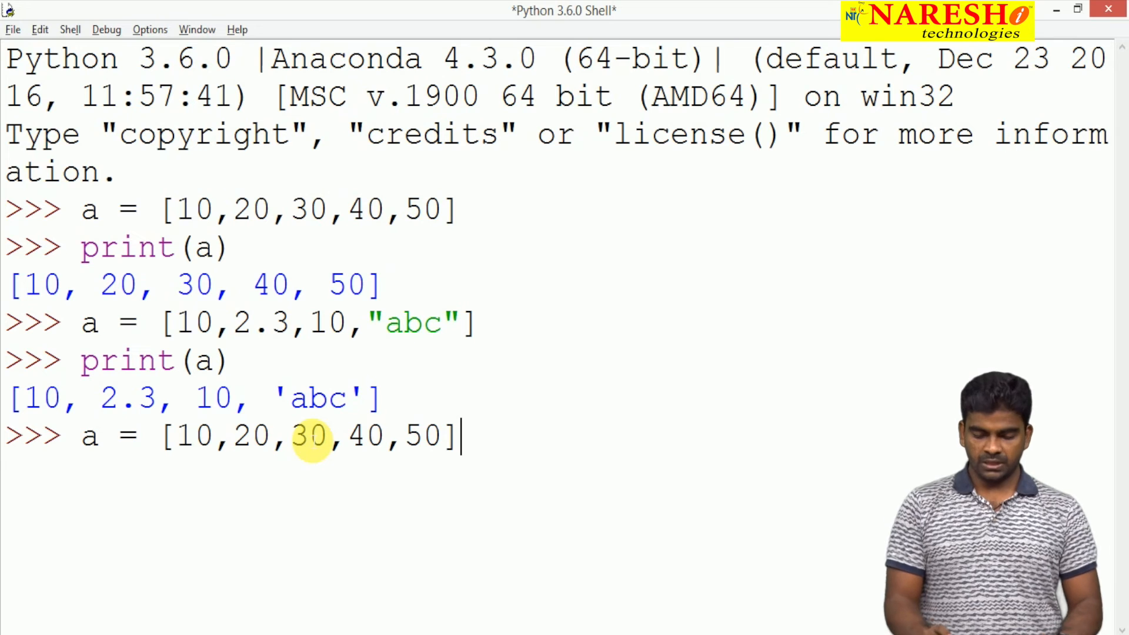
Evaluate a[1] giving 20, a[-1] giving 50 and len(a) giving 5.
text(a)
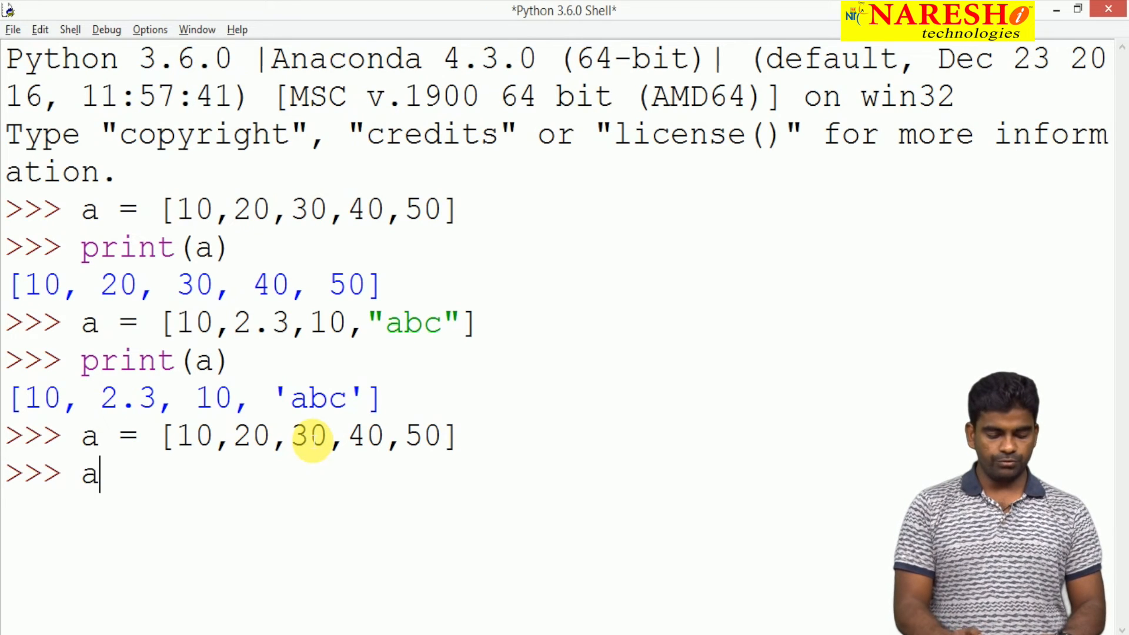
text([1])
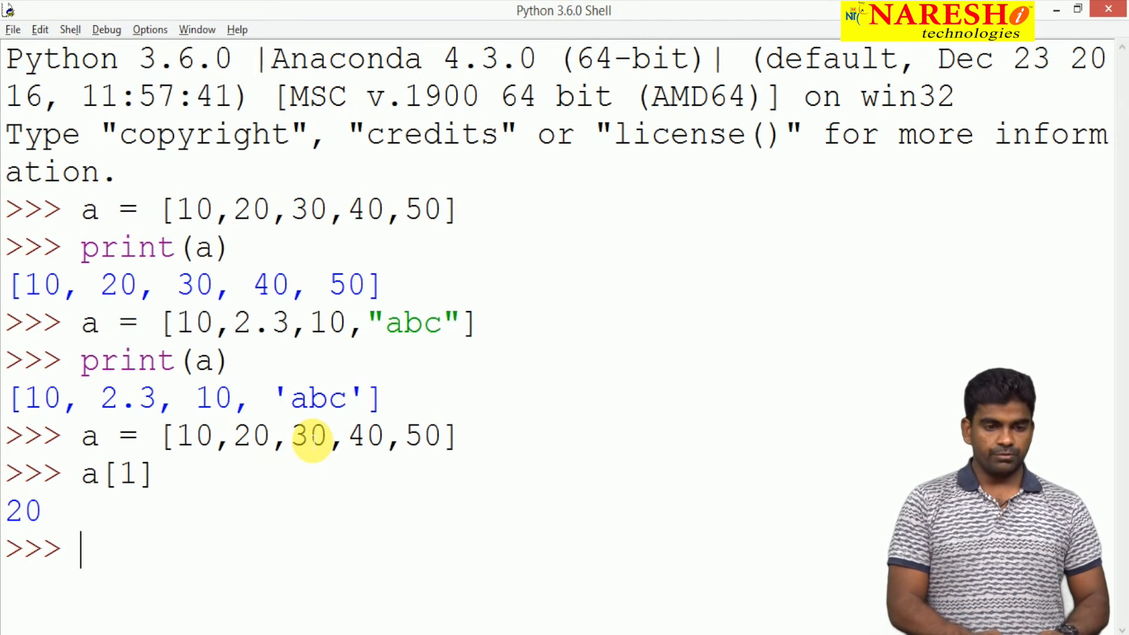
text(a[)
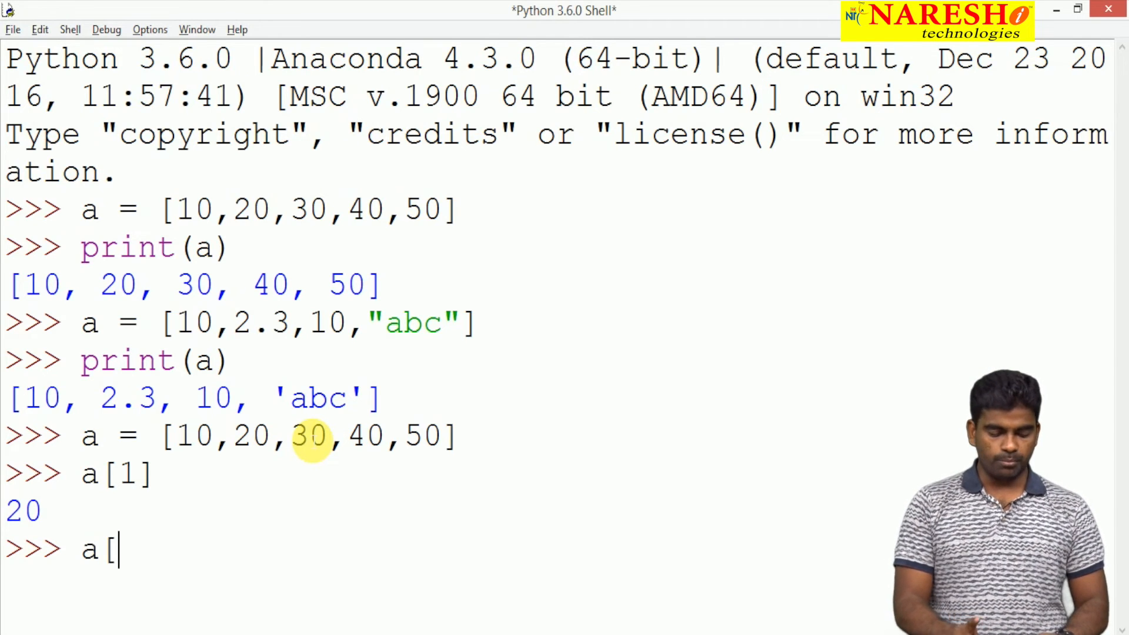
text(-1)
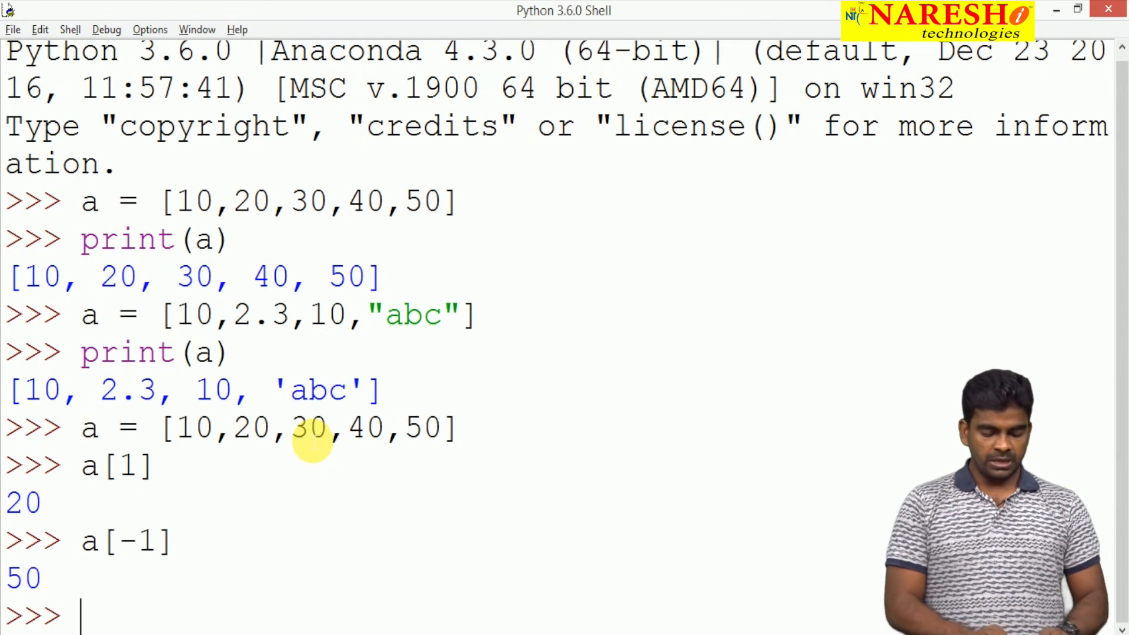
text(len(a)
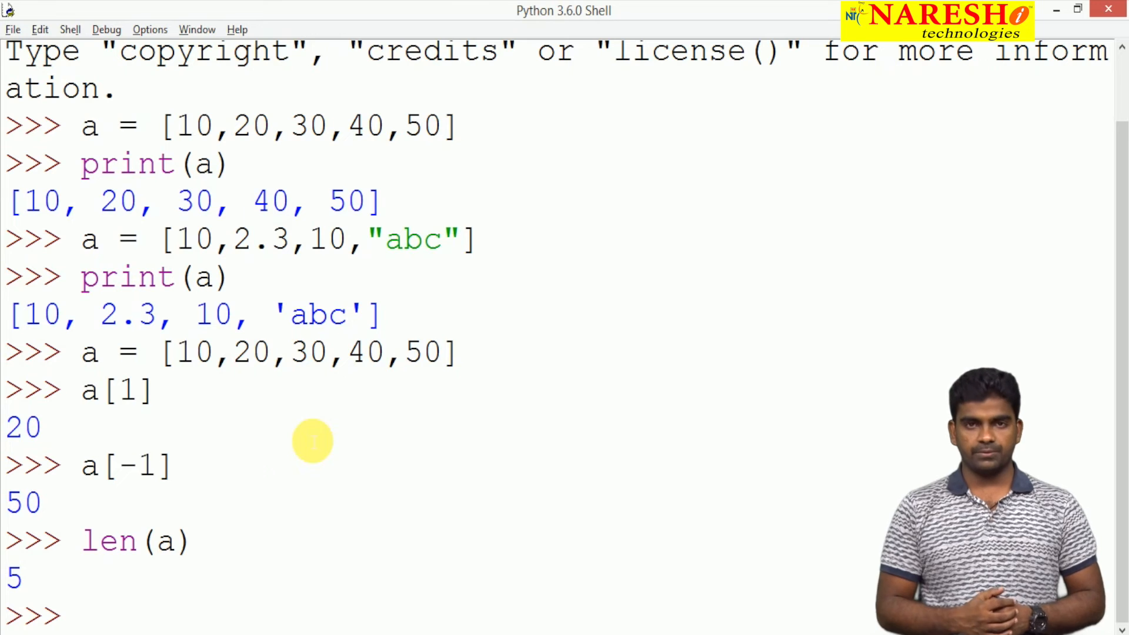
Evaluate a[len(a)-1] to get the last element 50, then start another index.
text(a)
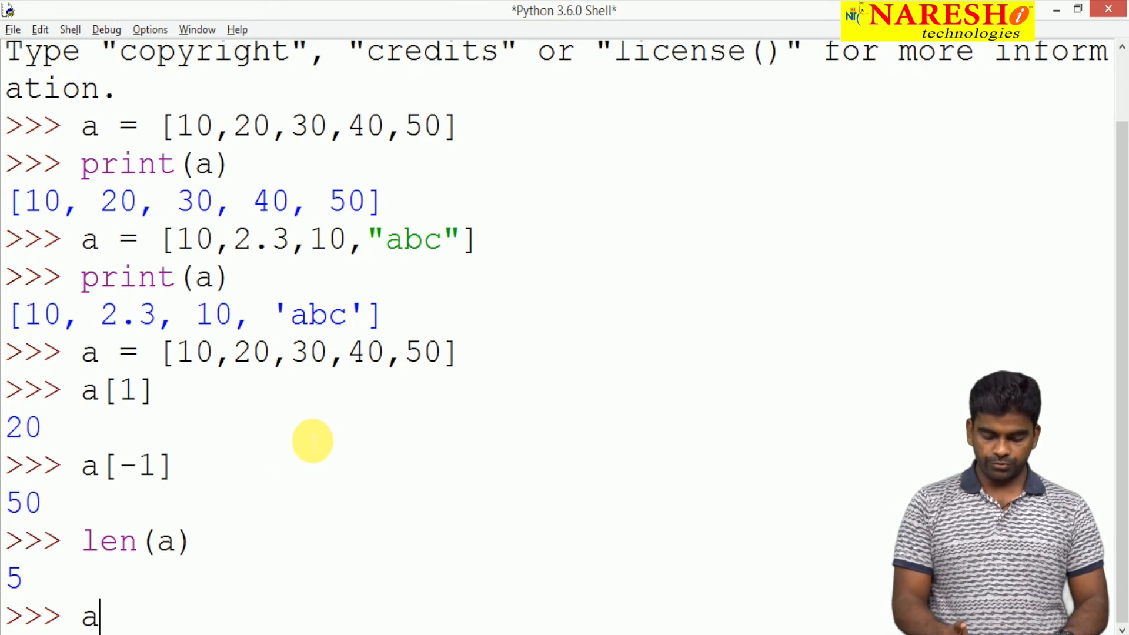
text([len(a)
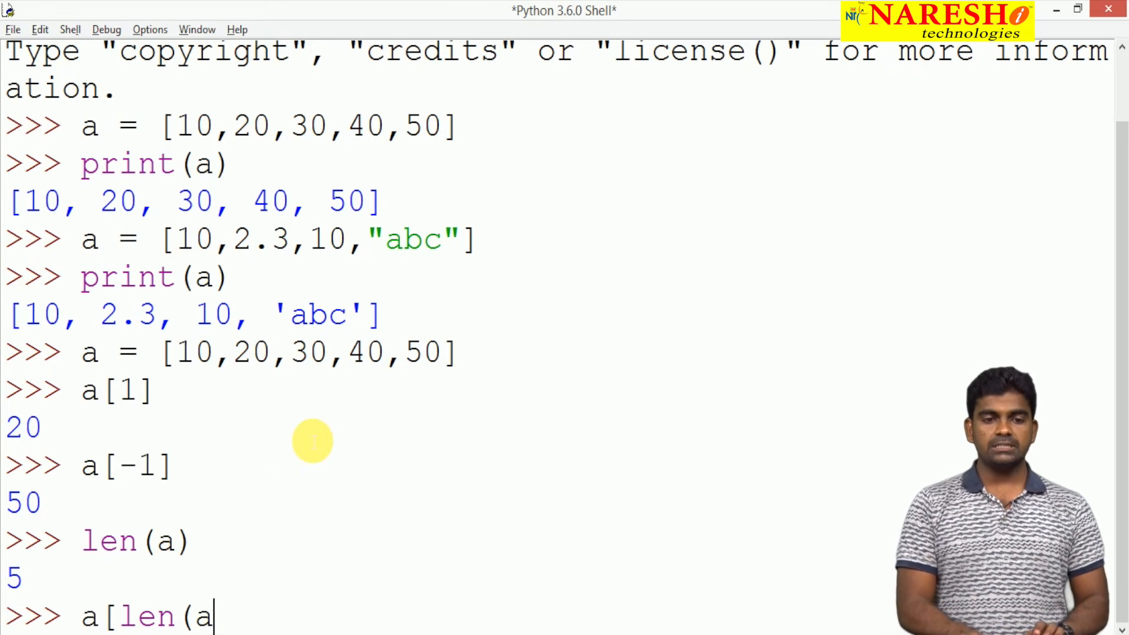
text())
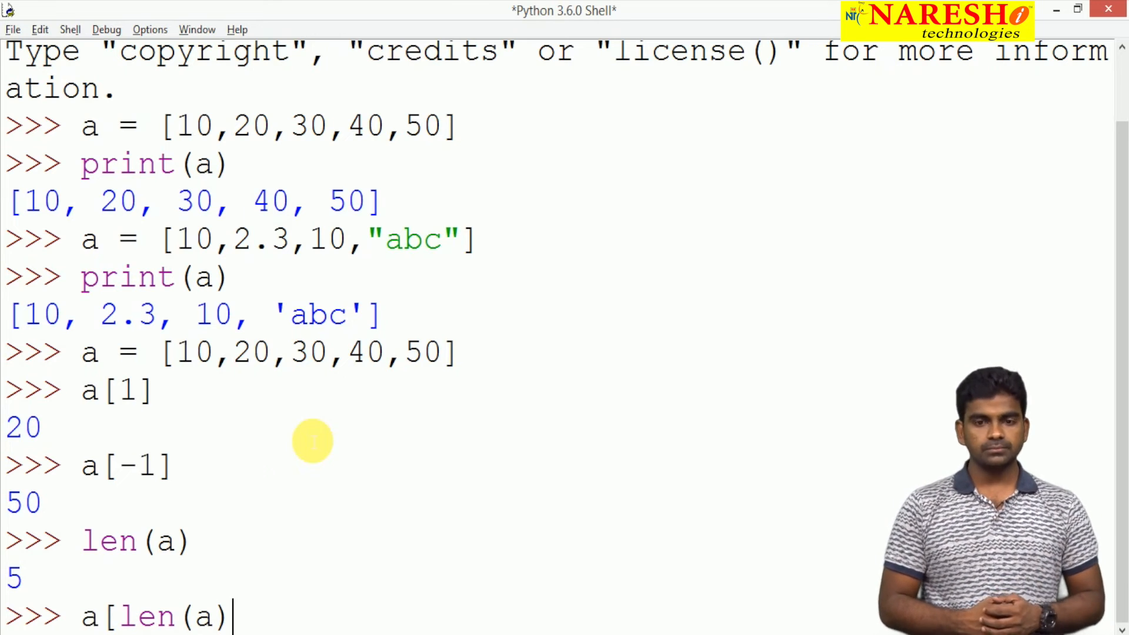
text(-1)
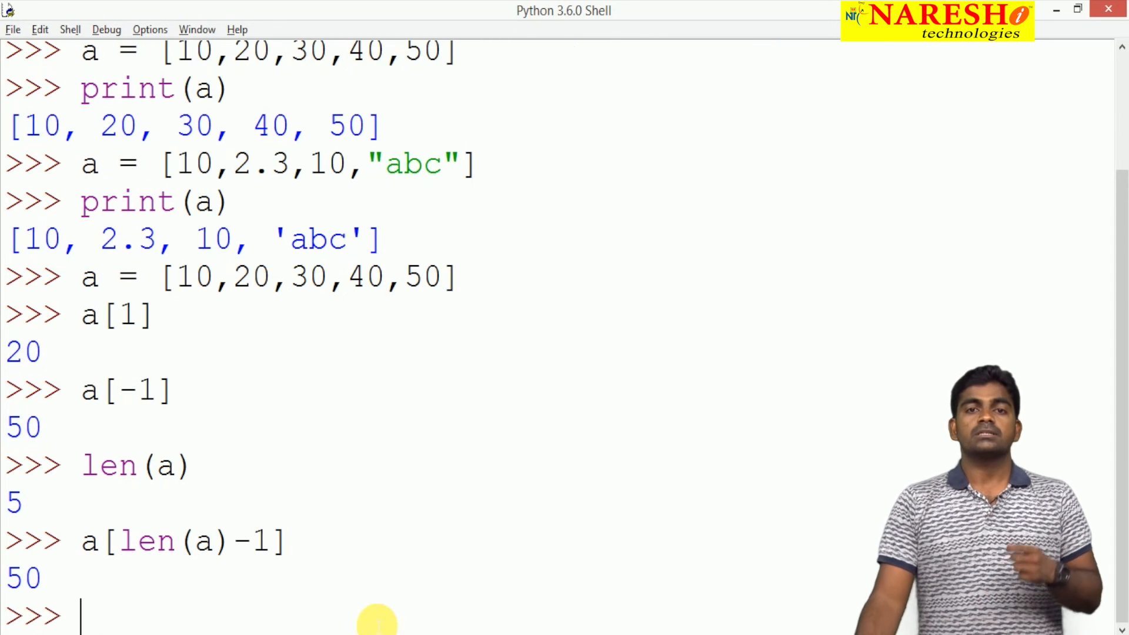
text(a[)
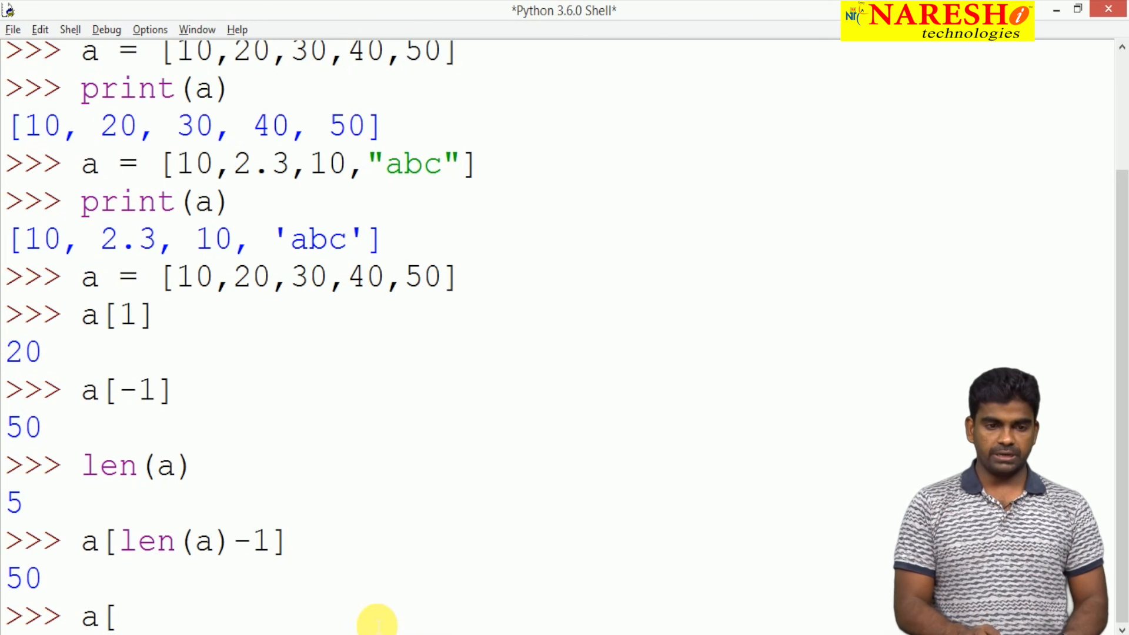
Run a[len(a)] to raise IndexError: list index out of range, then return to the notes.
text(len(a))
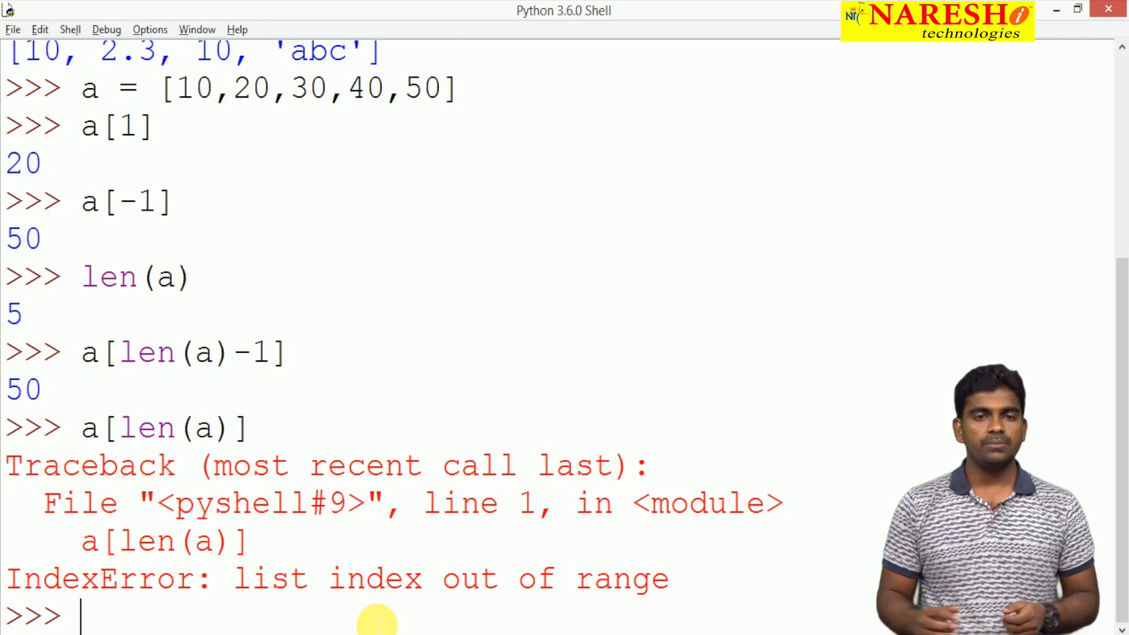
key(alt+tab)
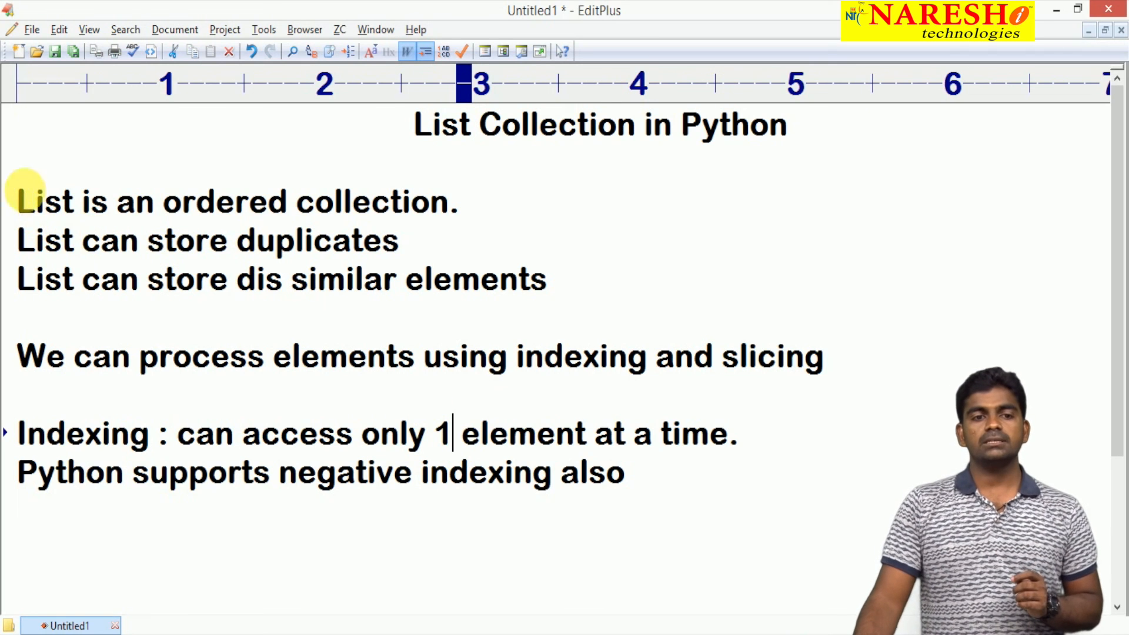
drag(17, 201, 328, 240)
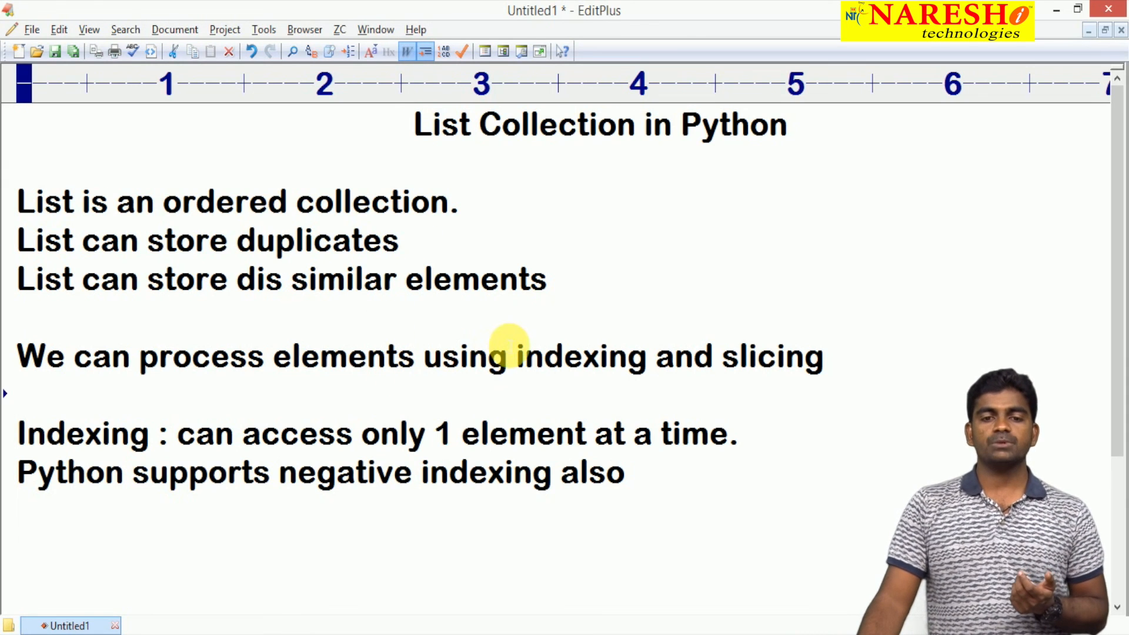
double_click(580, 356)
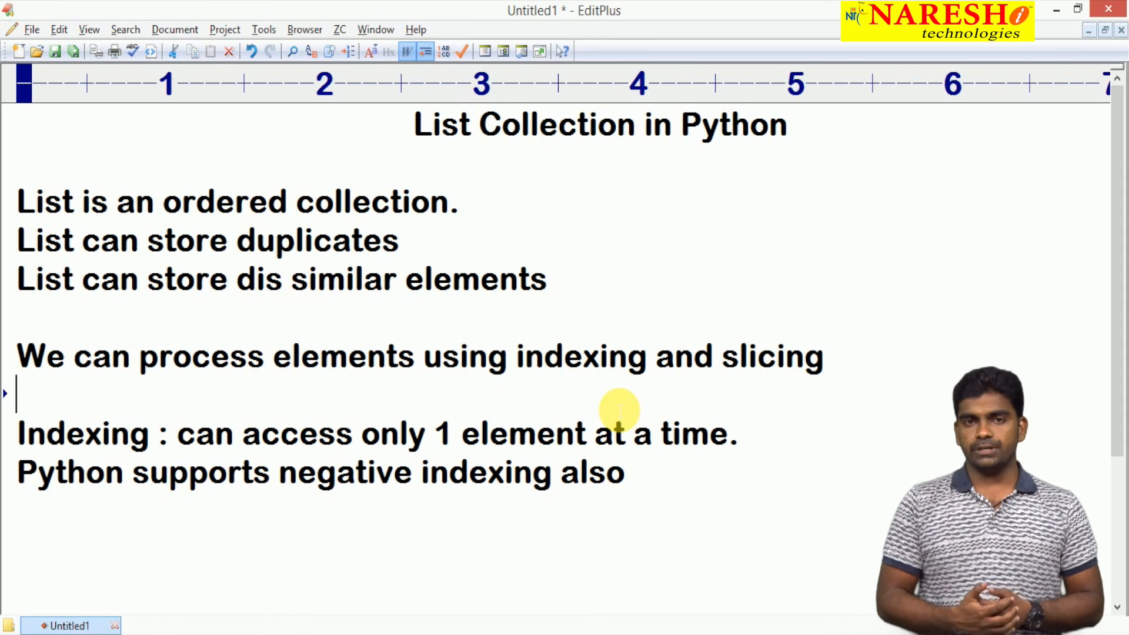
mouse_move(615, 411)
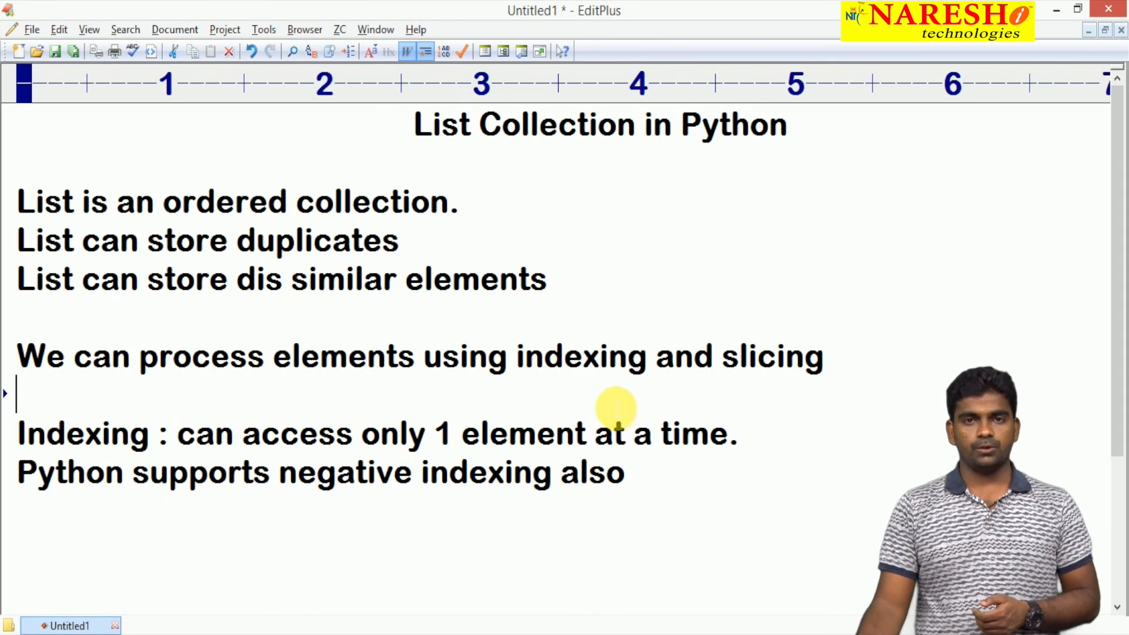